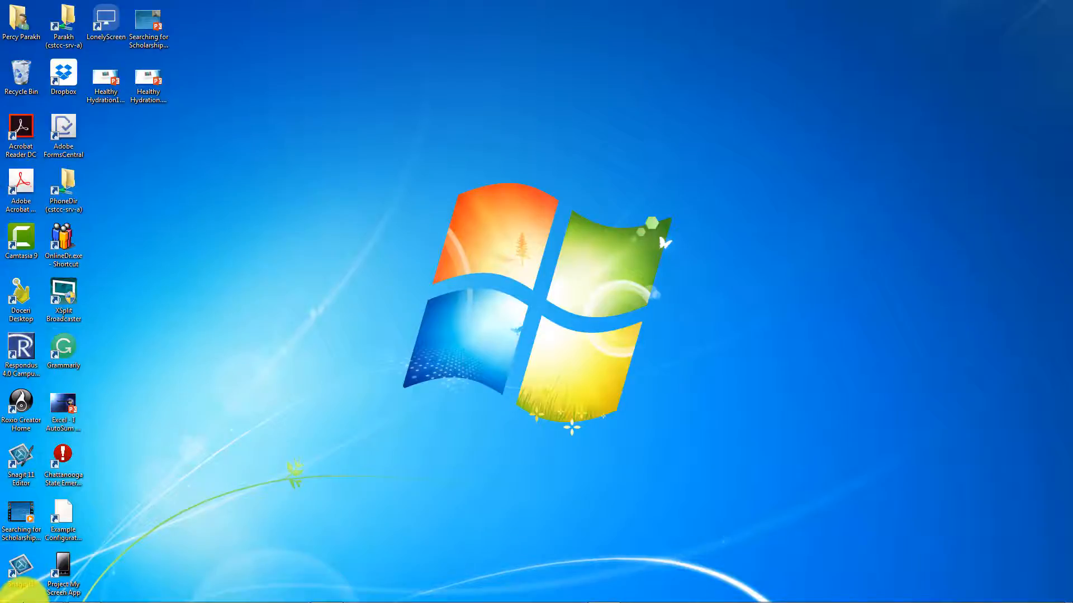
Step: Open the Start menu and show the full list of installed programs
left_click(18, 591)
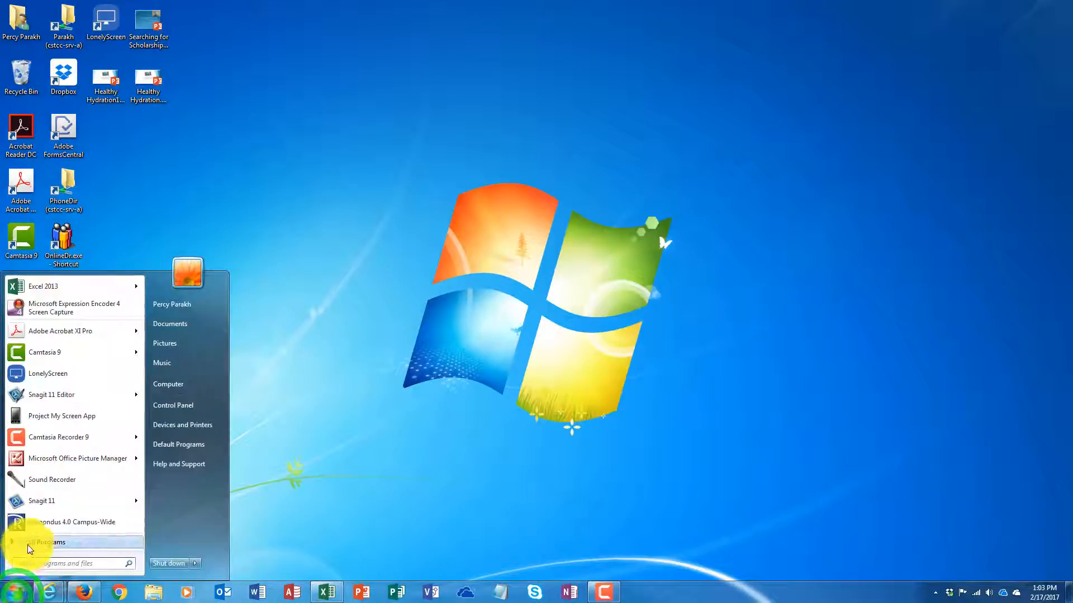
left_click(48, 542)
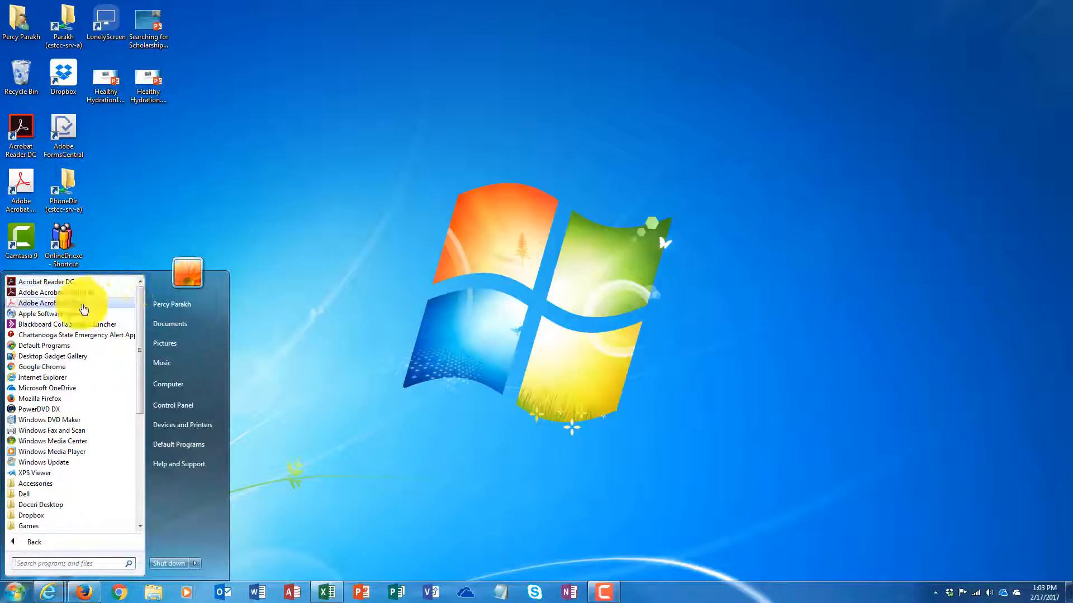
mouse_move(58, 303)
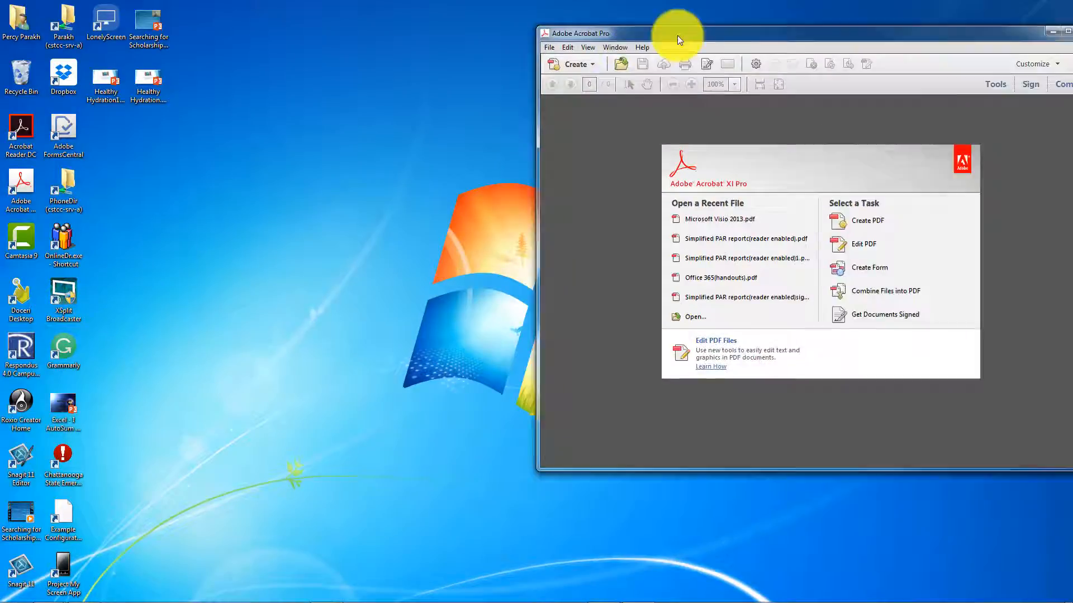
Step: Maximize Acrobat and open the recent file Microsoft Visio 2013.pdf
double_click(677, 33)
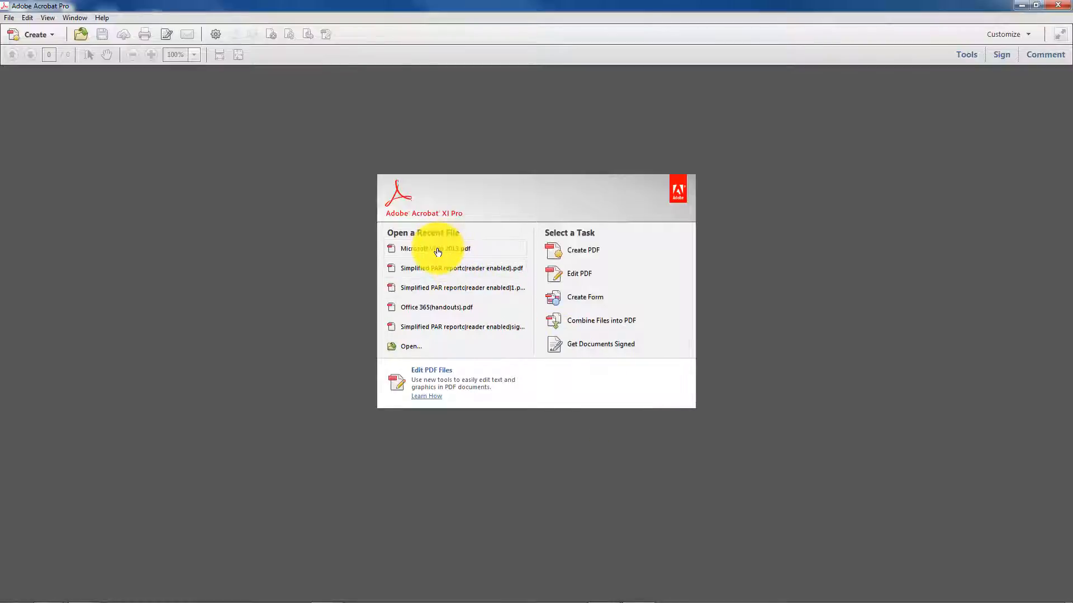
left_click(430, 248)
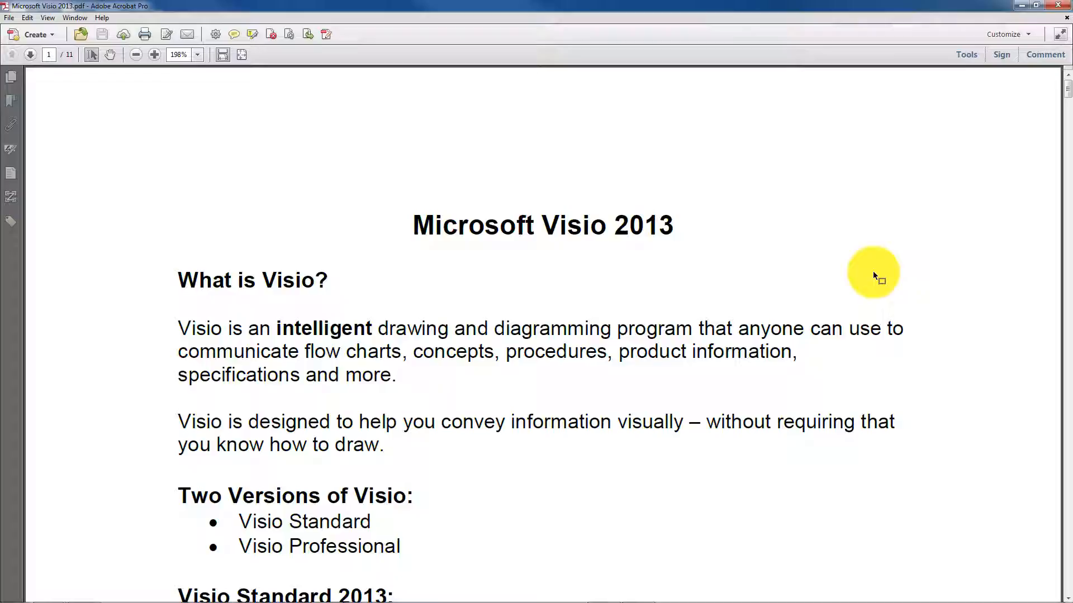
mouse_move(262, 201)
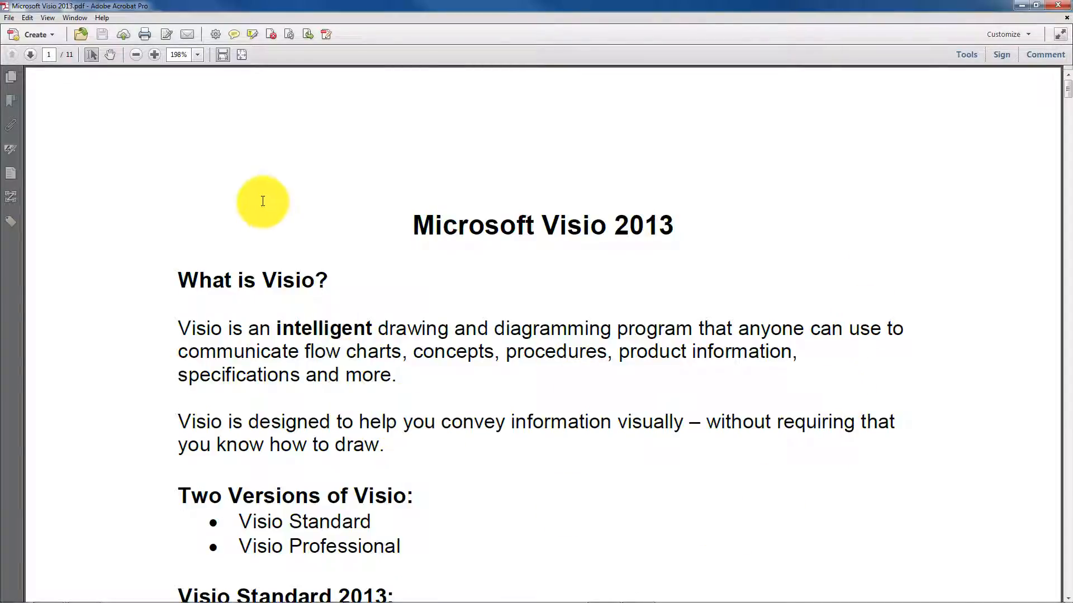
mouse_move(274, 115)
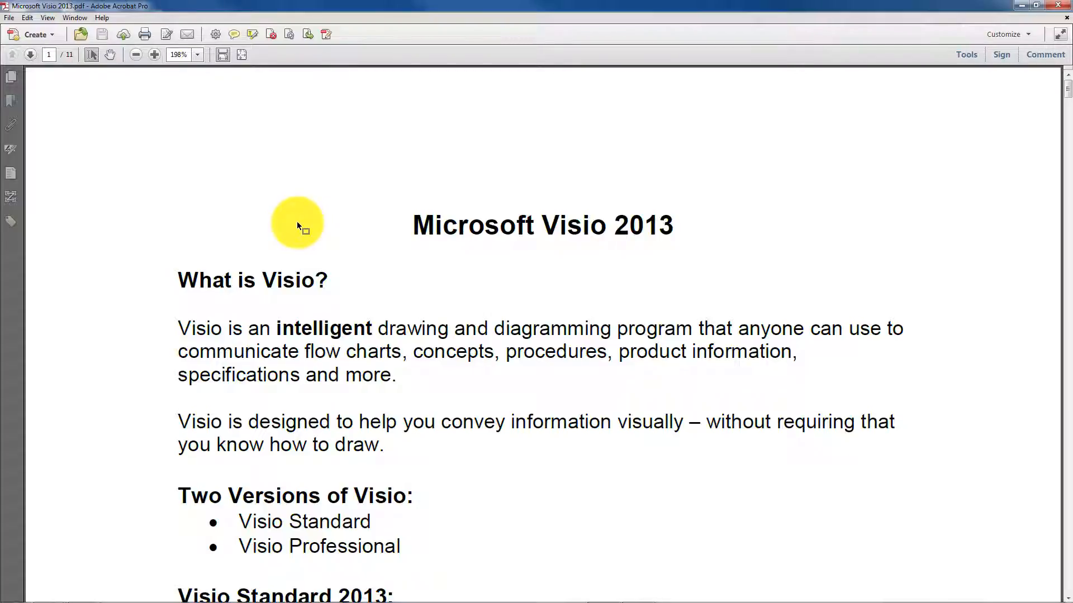
mouse_move(240, 56)
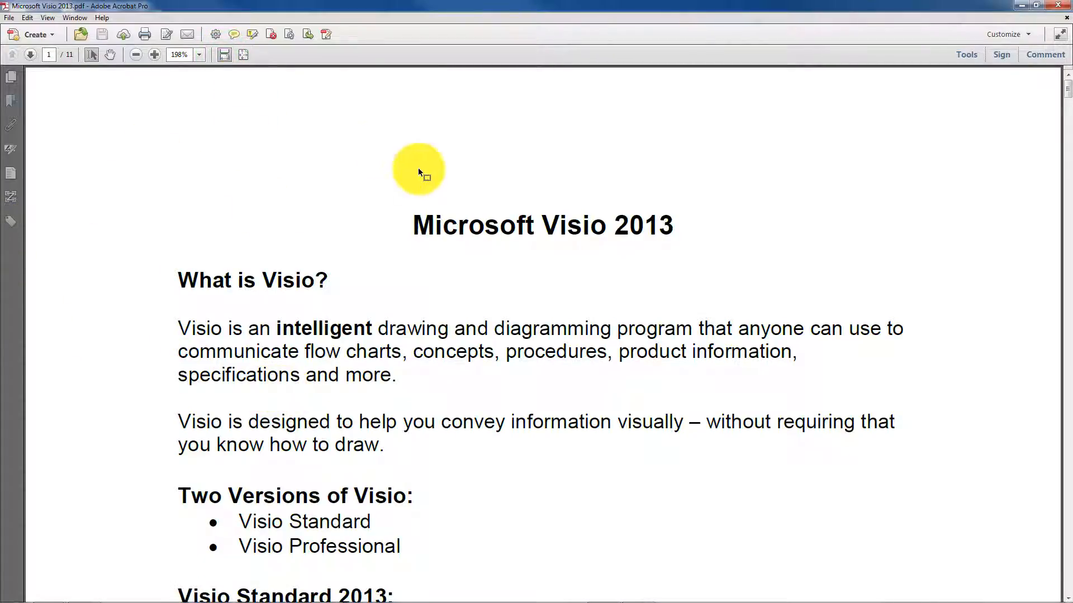
scroll("down", 3)
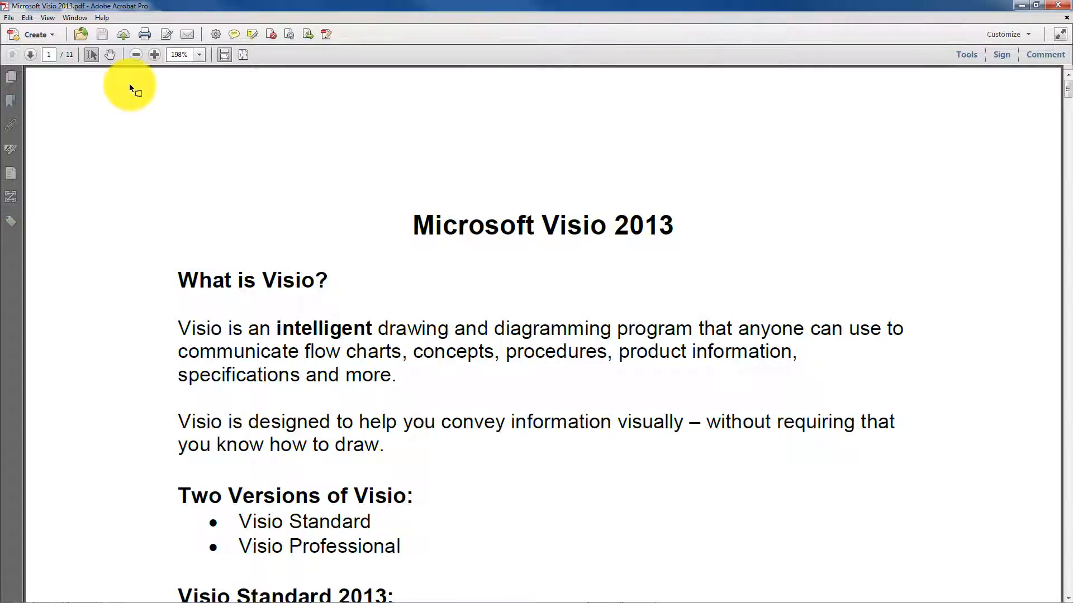
mouse_move(388, 80)
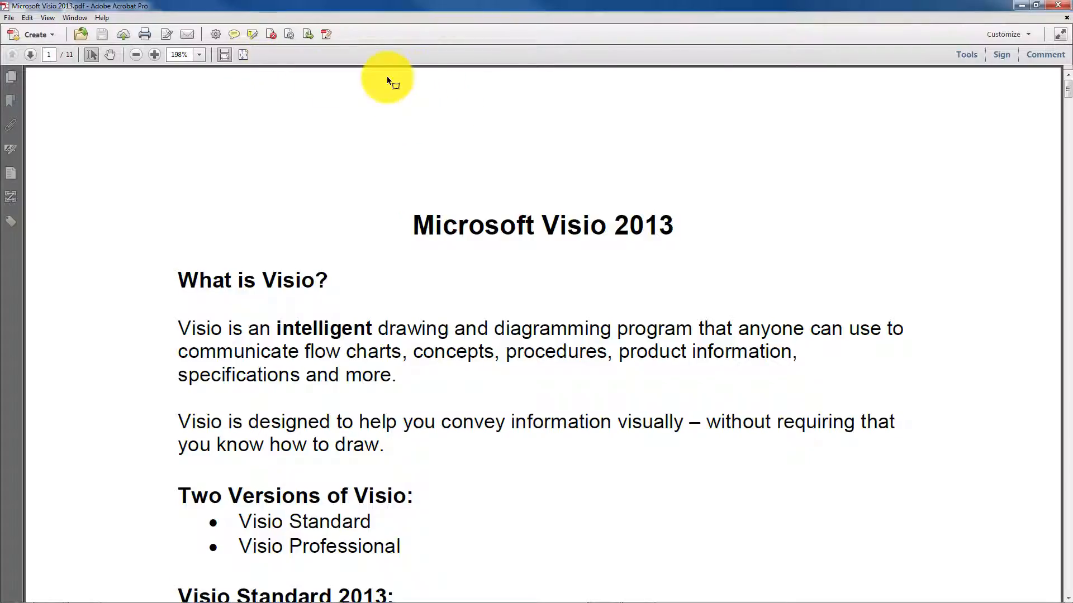
mouse_move(426, 59)
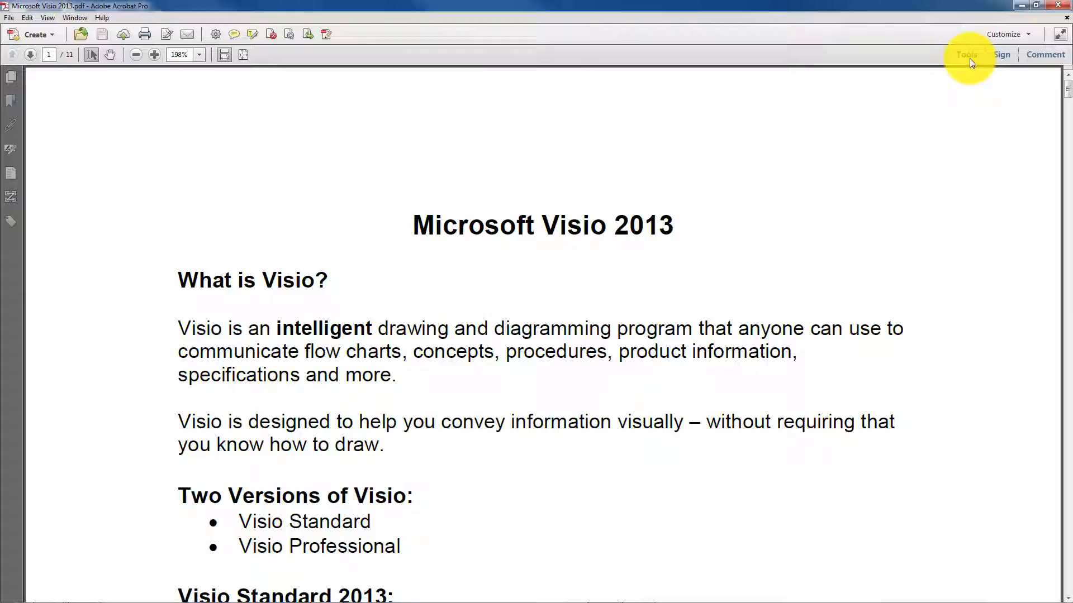
Step: Show the Tools pane, collapse Accessibility and expand Content Editing
left_click(966, 55)
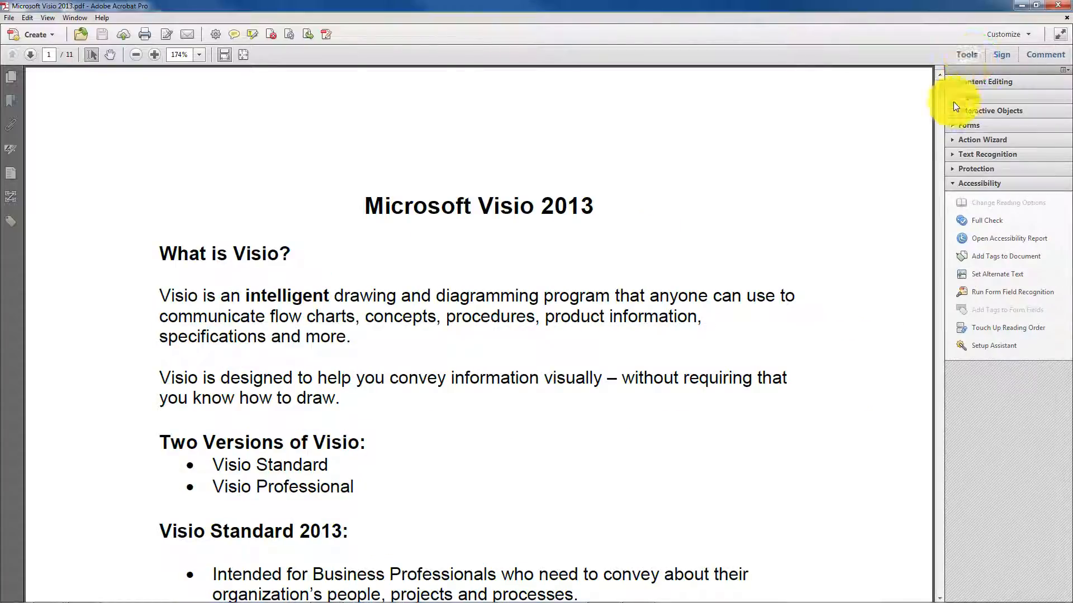
left_click(979, 183)
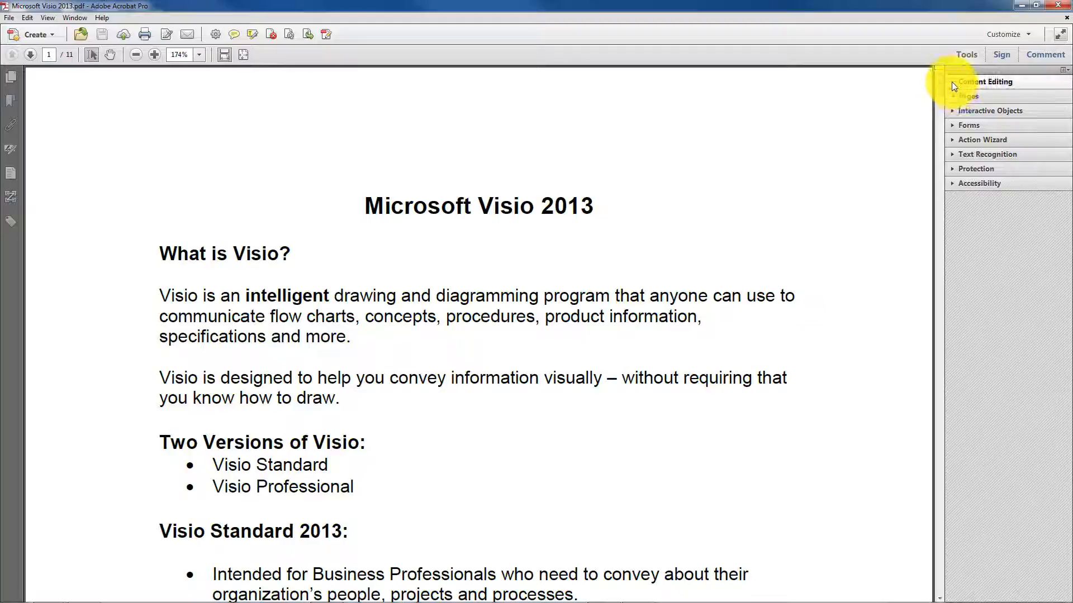
left_click(985, 81)
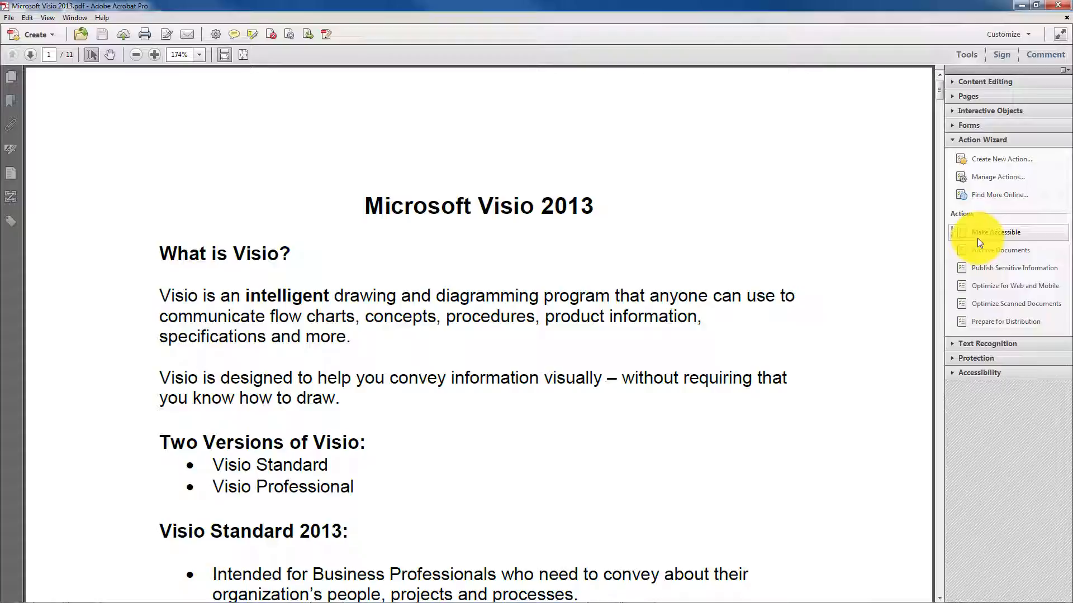
mouse_move(980, 236)
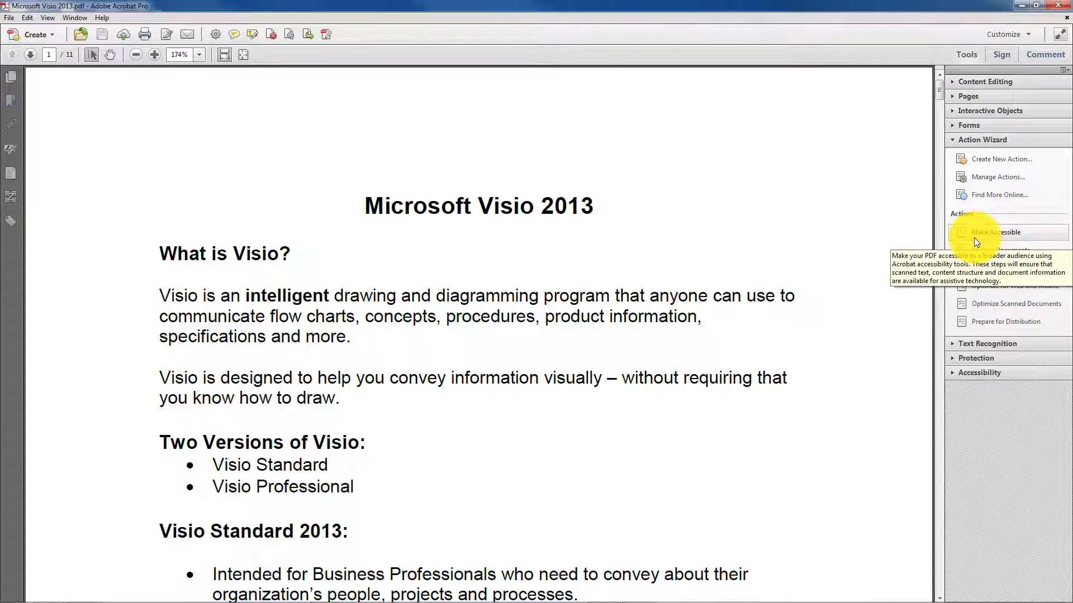
mouse_move(984, 457)
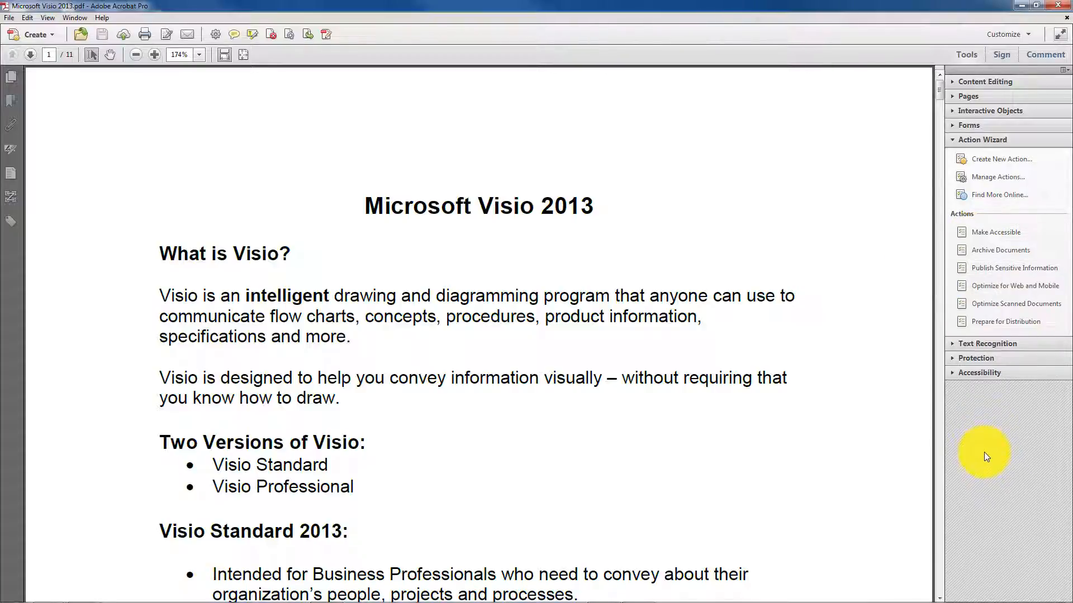
mouse_move(991, 453)
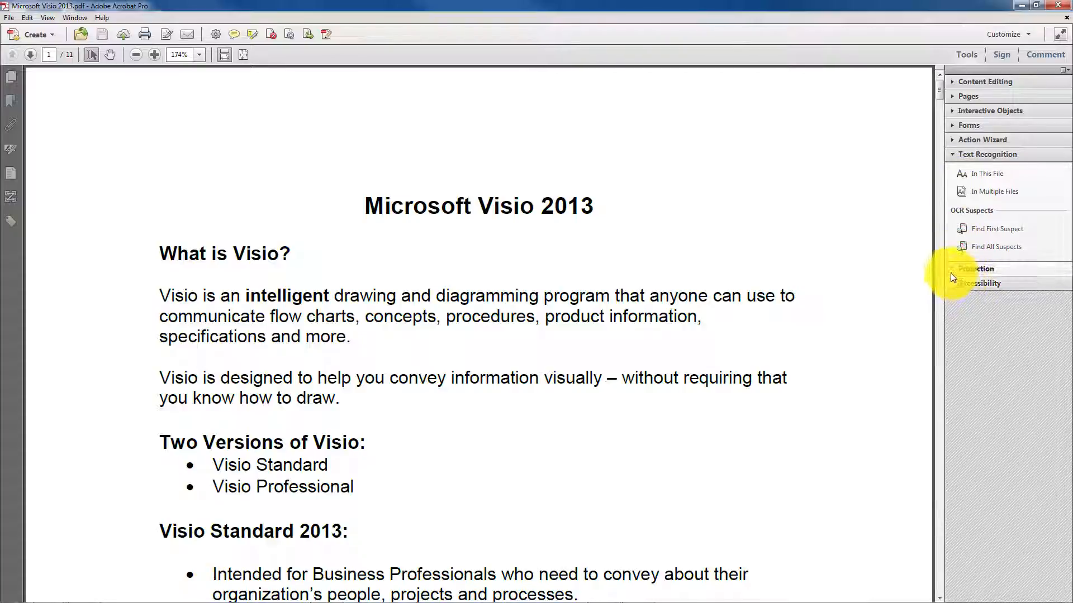
Step: Expand the Protection panel, then the Accessibility panel in the Tools pane
left_click(979, 169)
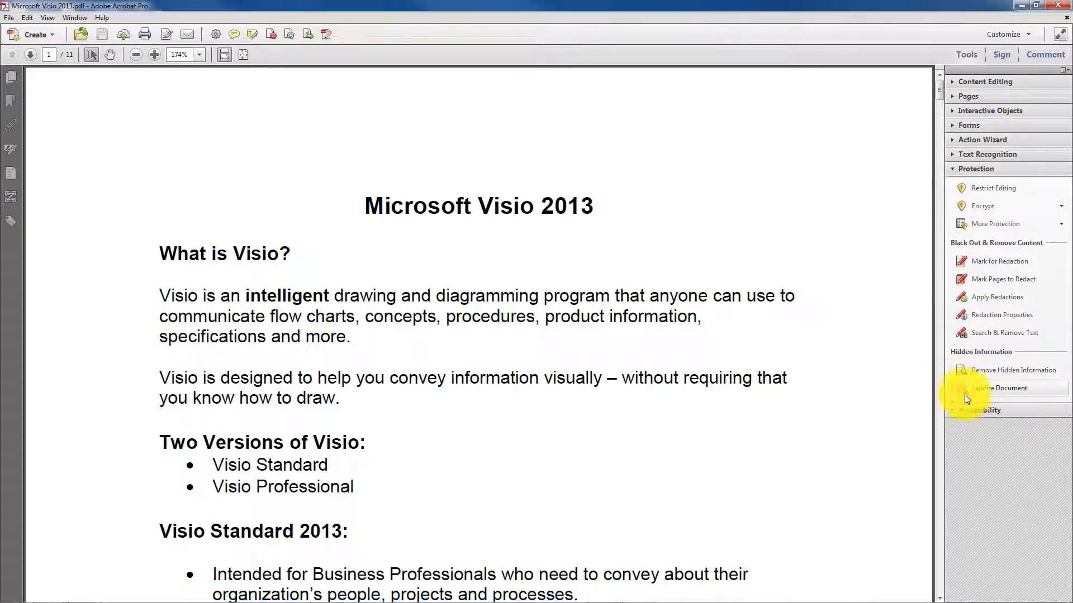
left_click(982, 183)
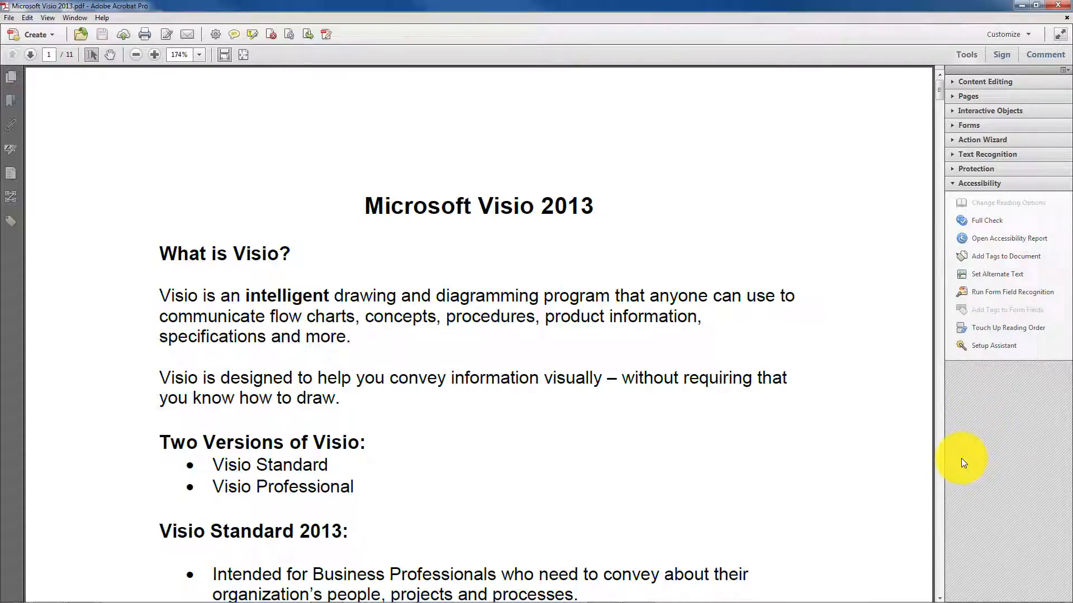
mouse_move(970, 458)
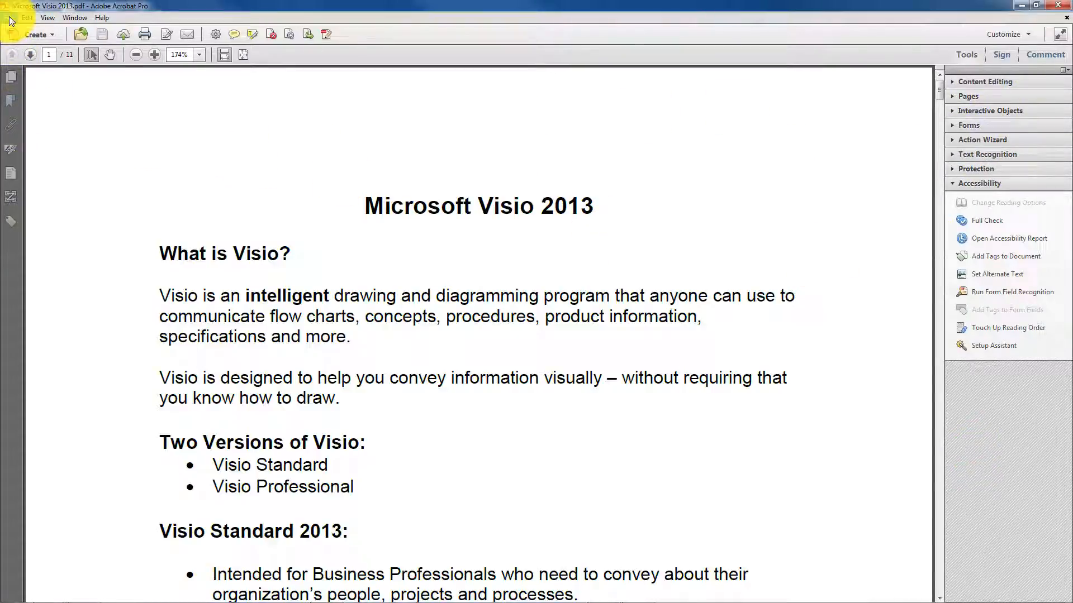
left_click(47, 17)
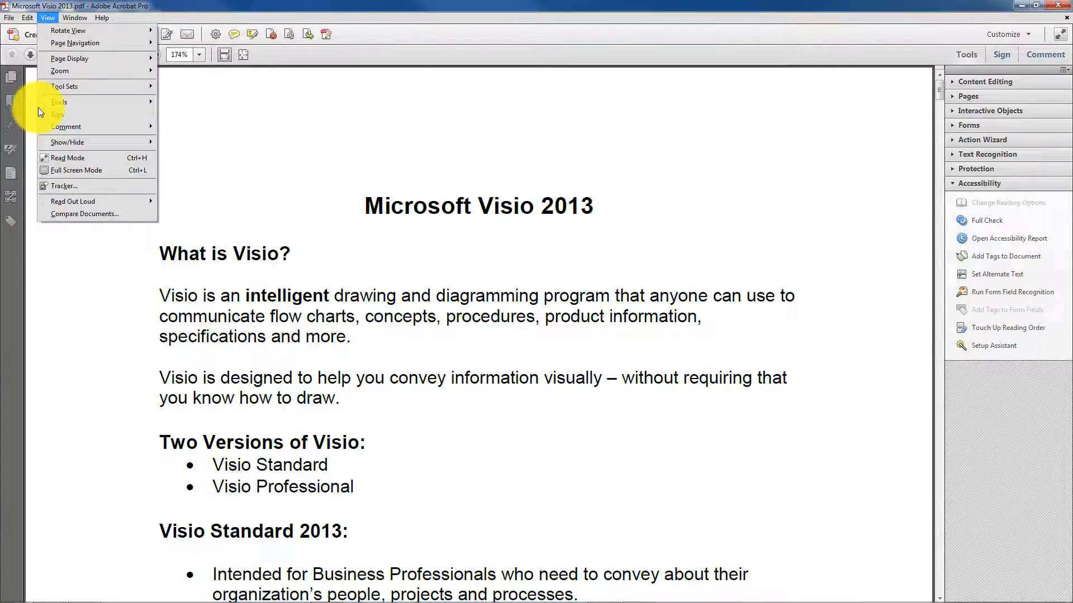
mouse_move(392, 169)
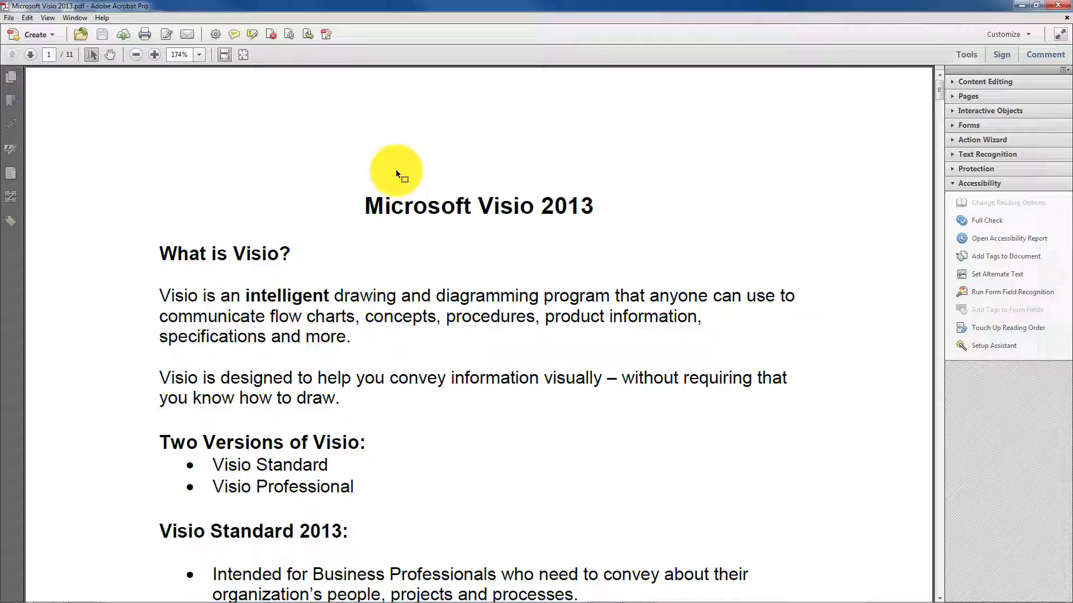
mouse_move(1045, 54)
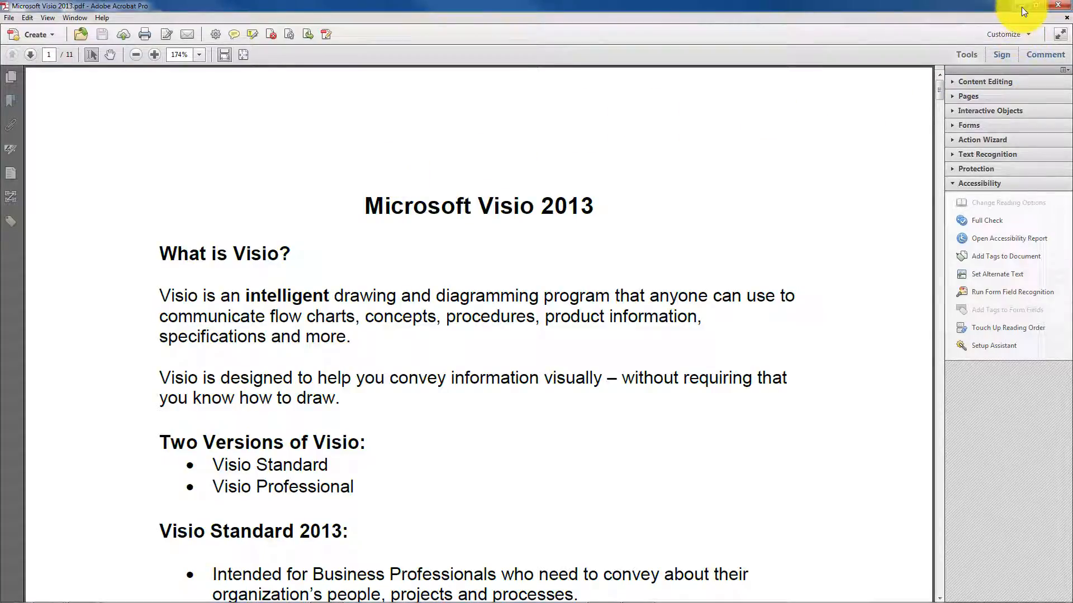
mouse_move(1035, 7)
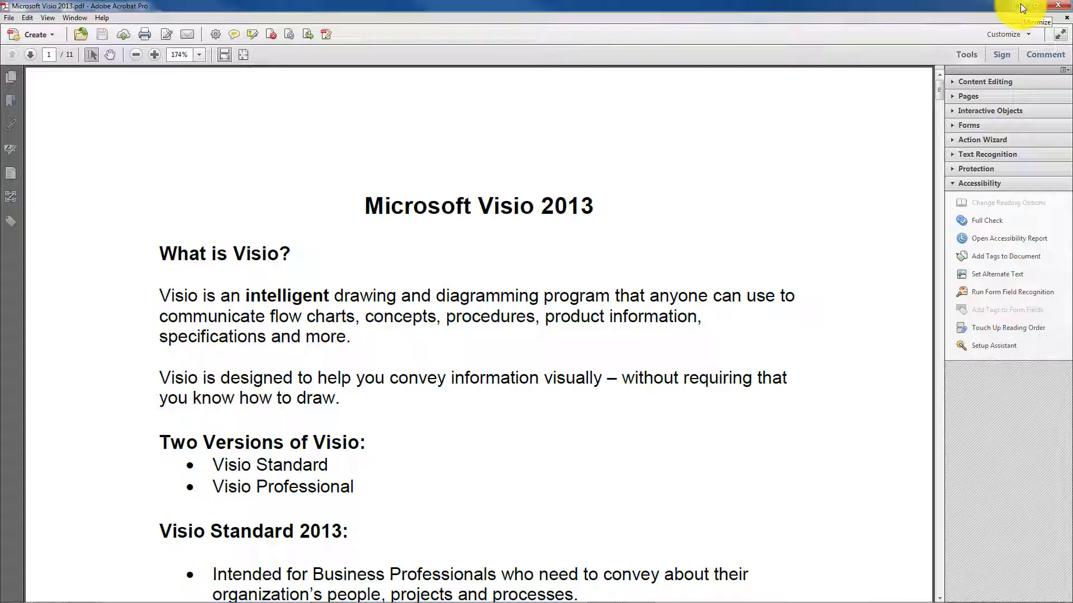
Step: Minimize Acrobat and switch to Word from the taskbar
left_click(1039, 6)
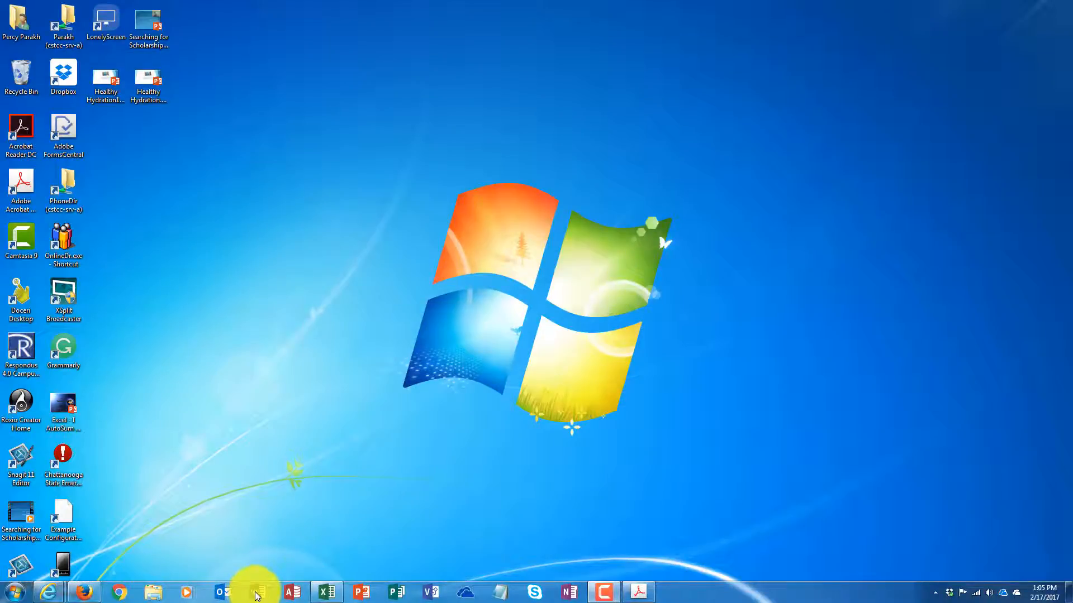
left_click(256, 592)
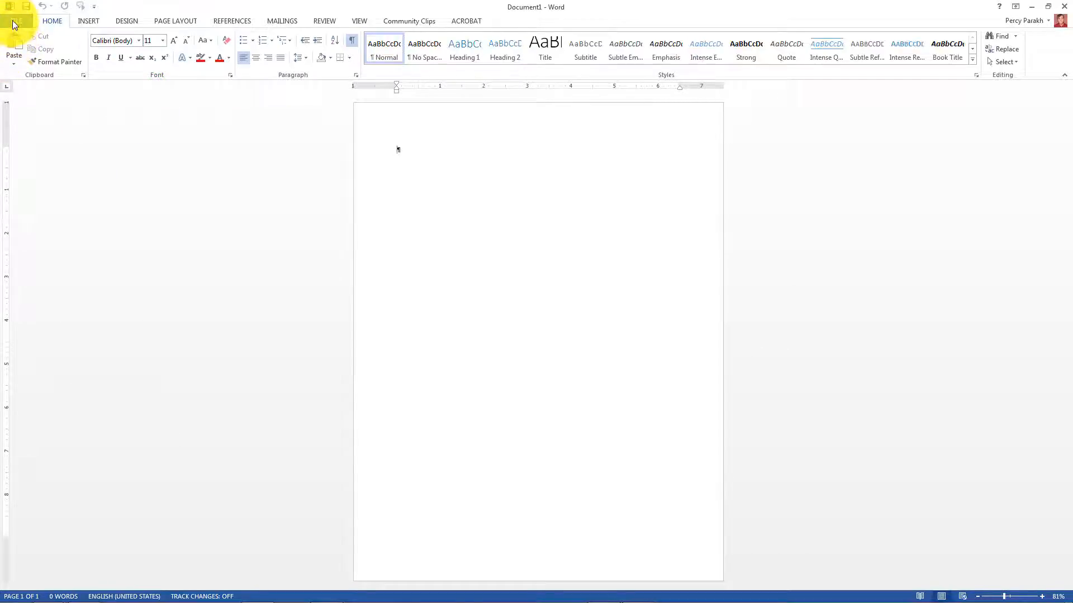
Step: Open Microsoft Visio 2013.docx from recent documents and hide formatting marks
left_click(11, 12)
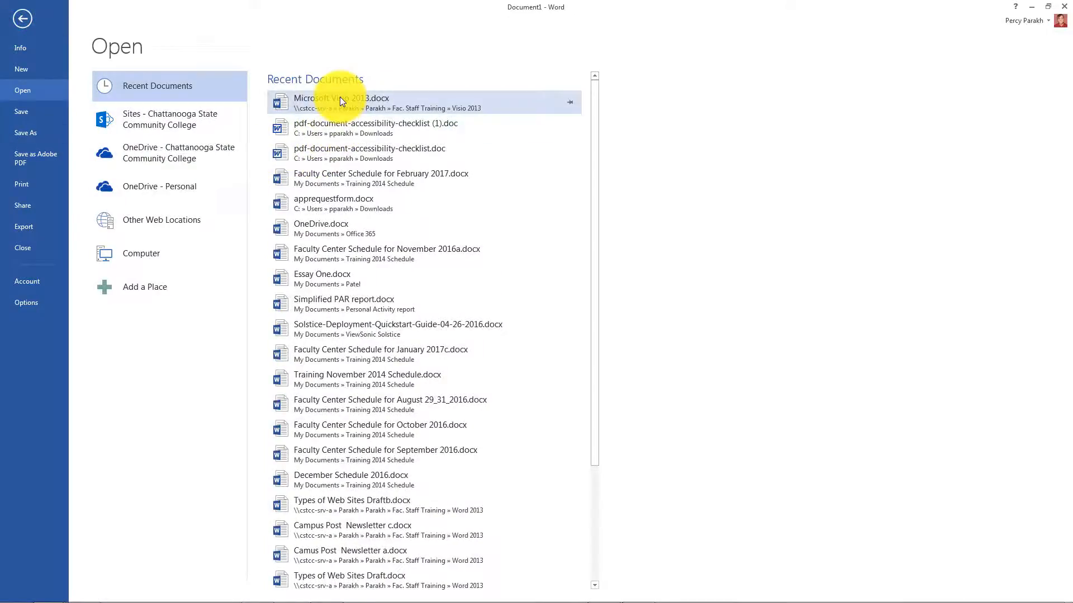
left_click(21, 19)
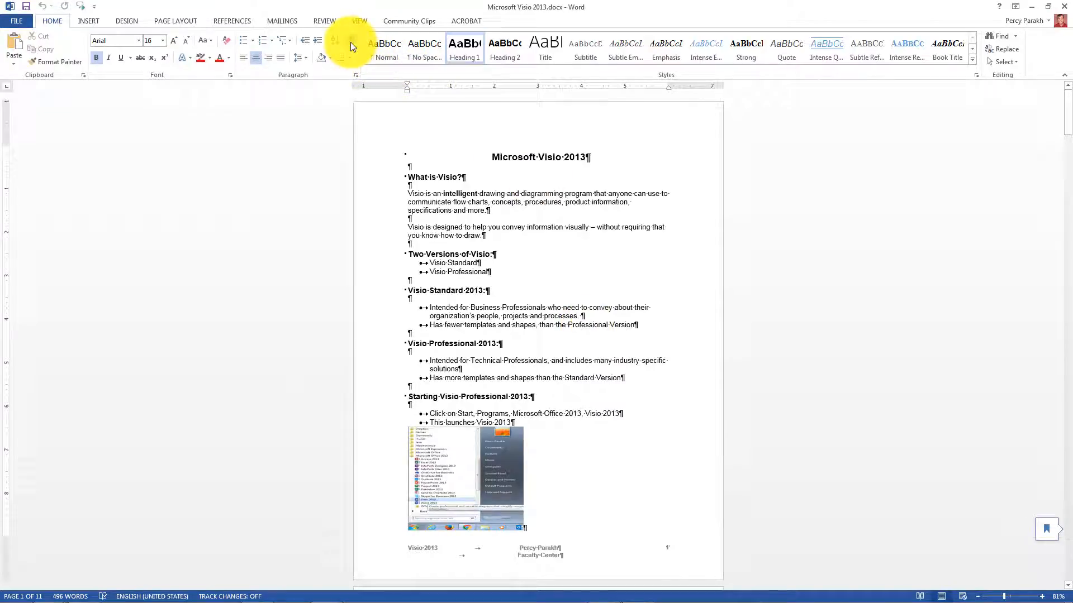
left_click(351, 39)
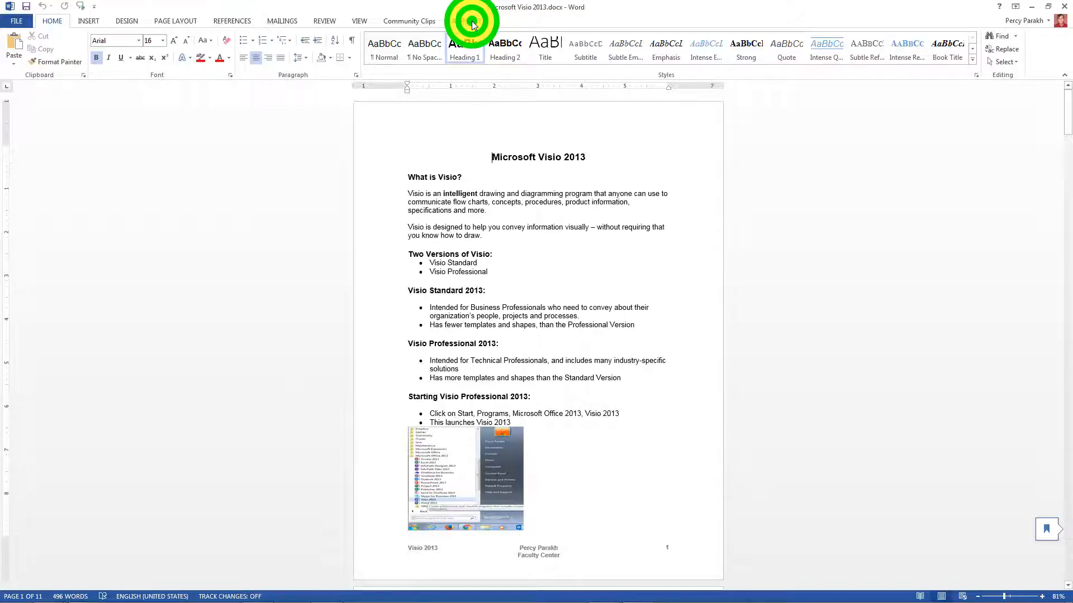
Step: Switch Word's ribbon to the ACROBAT tab showing Create PDF commands
left_click(468, 21)
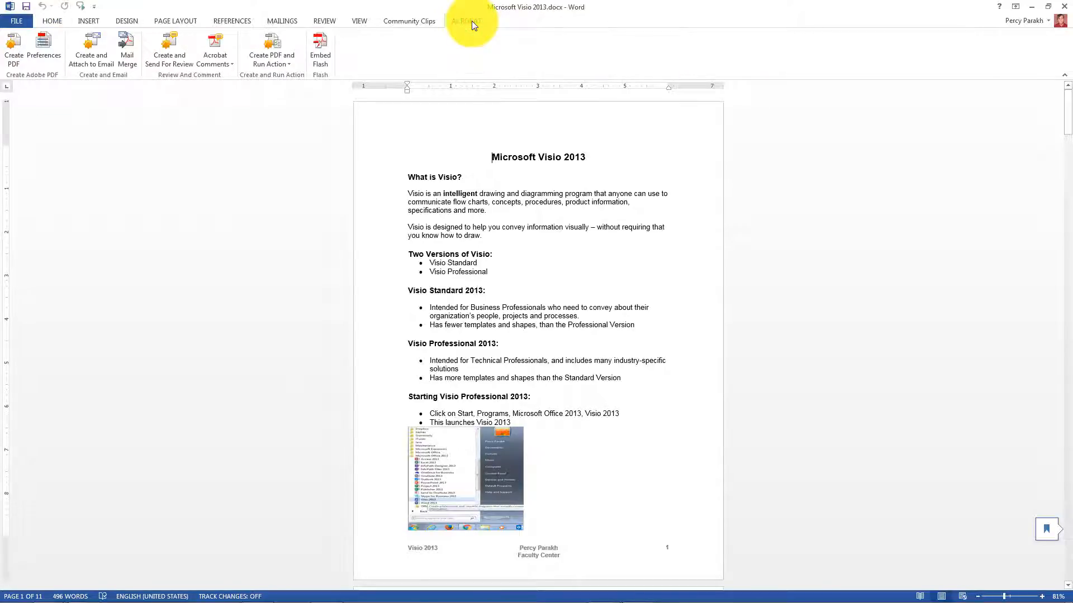
left_click(466, 20)
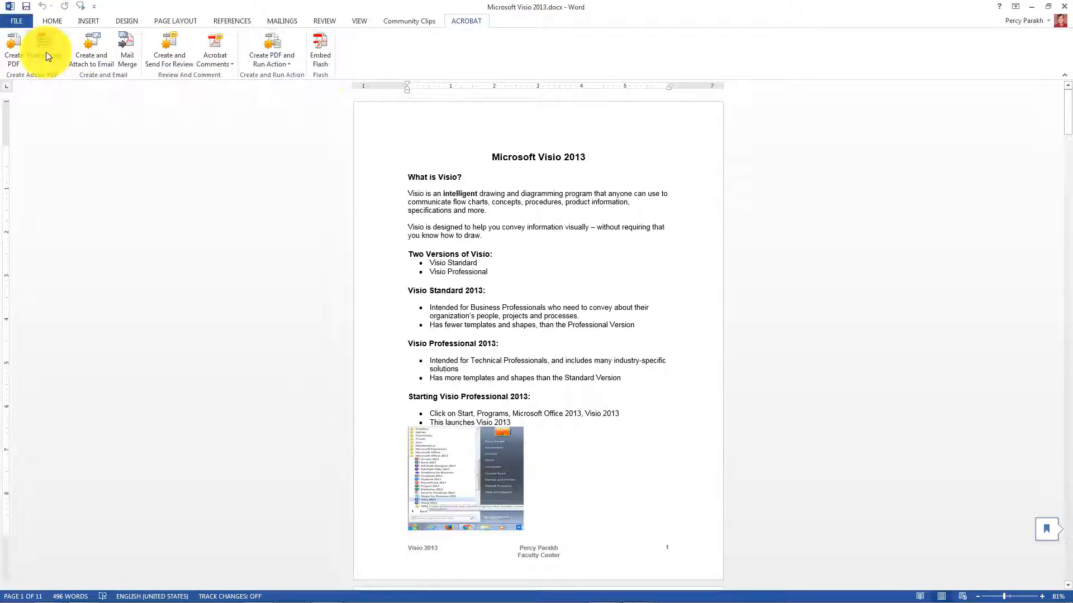
left_click(13, 49)
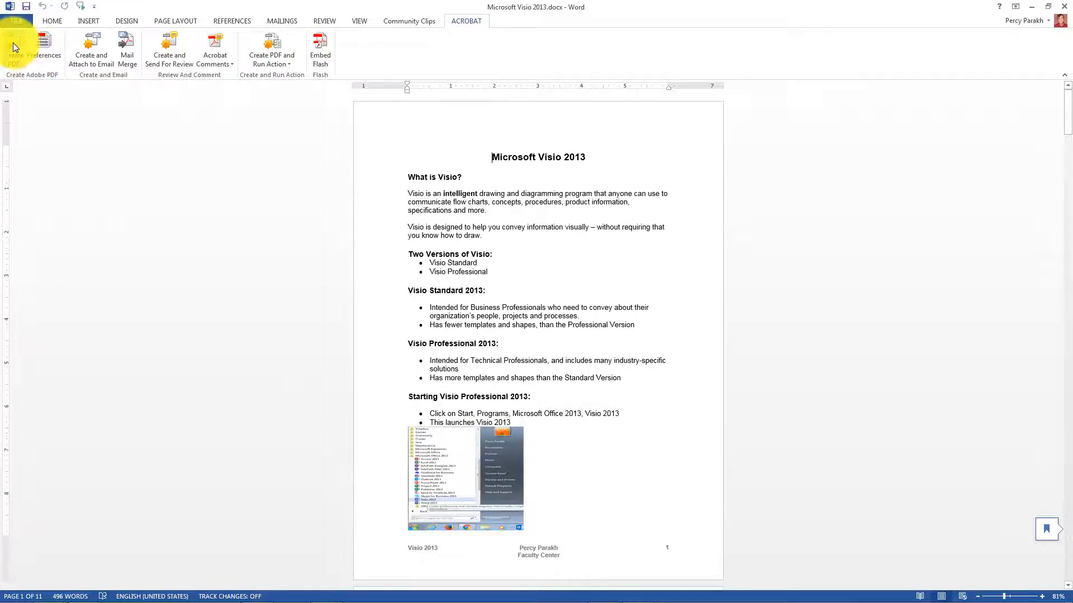
Step: Create a PDF, saving and replacing the existing Microsoft Visio 2013.pdf
left_click(31, 49)
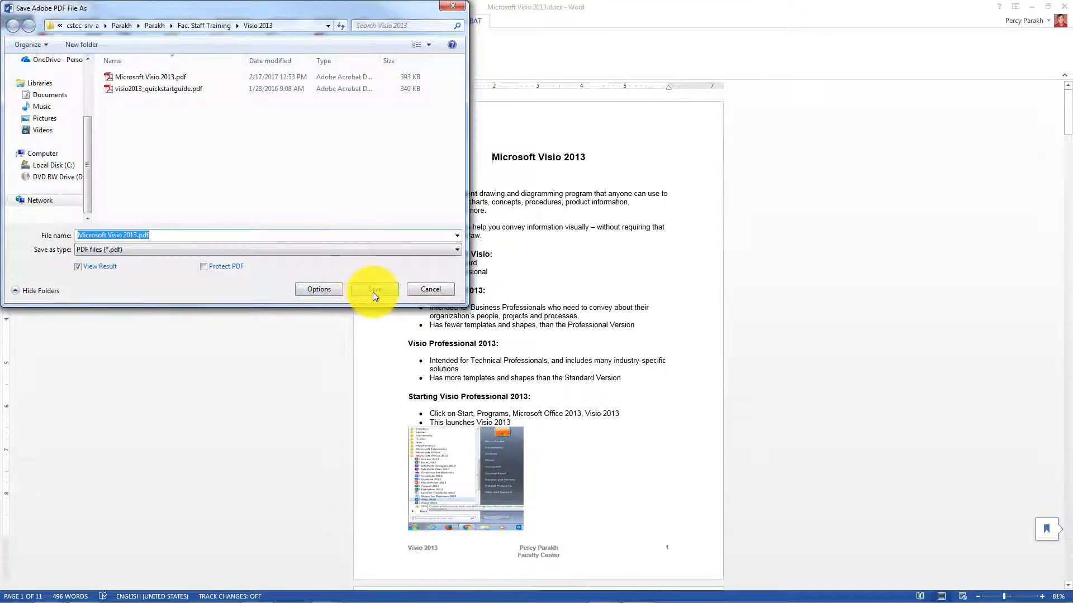
left_click(374, 288)
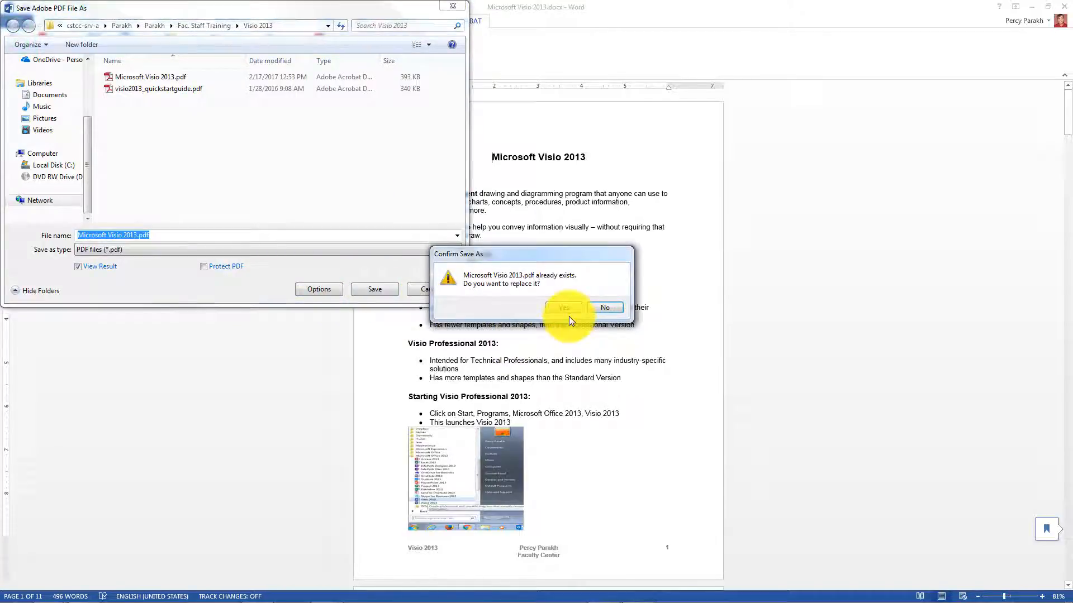
left_click(564, 307)
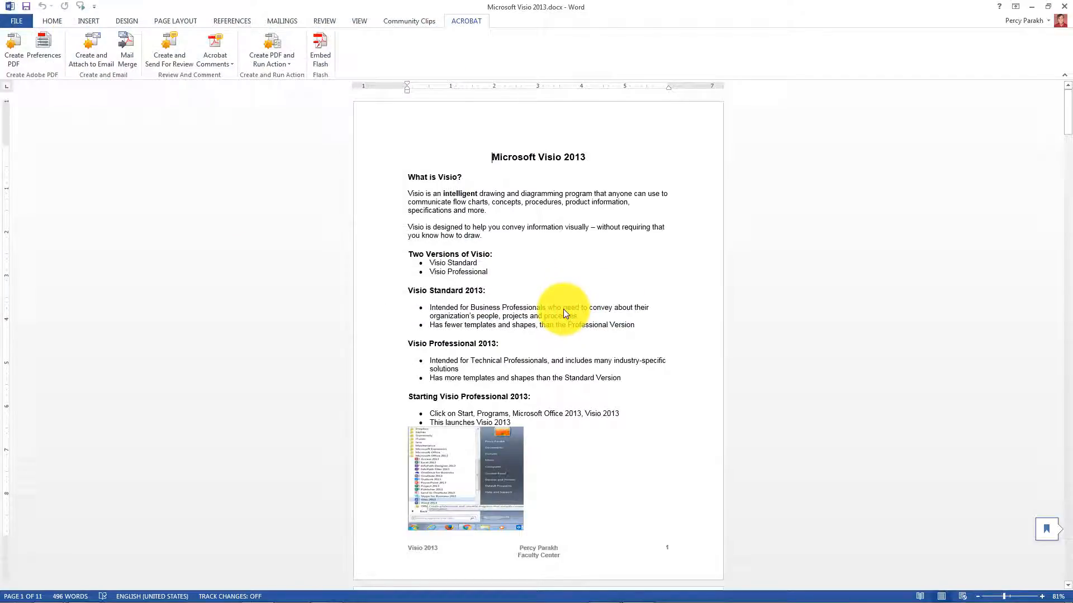
left_click(13, 49)
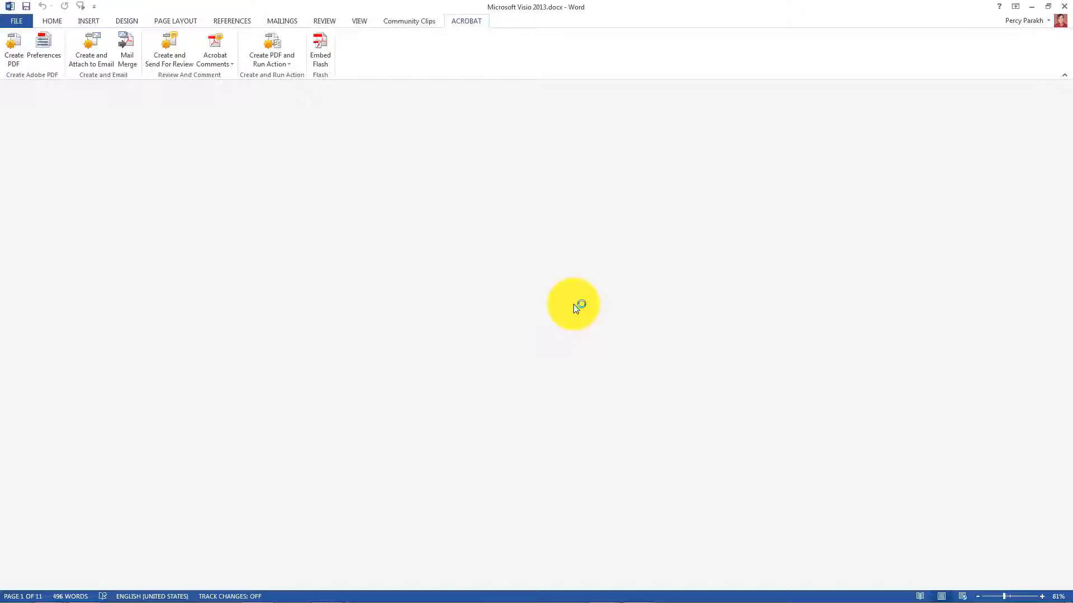
Step: View the new Microsoft Visio 2013.pdf in Acrobat with the full page fitted
left_click(13, 49)
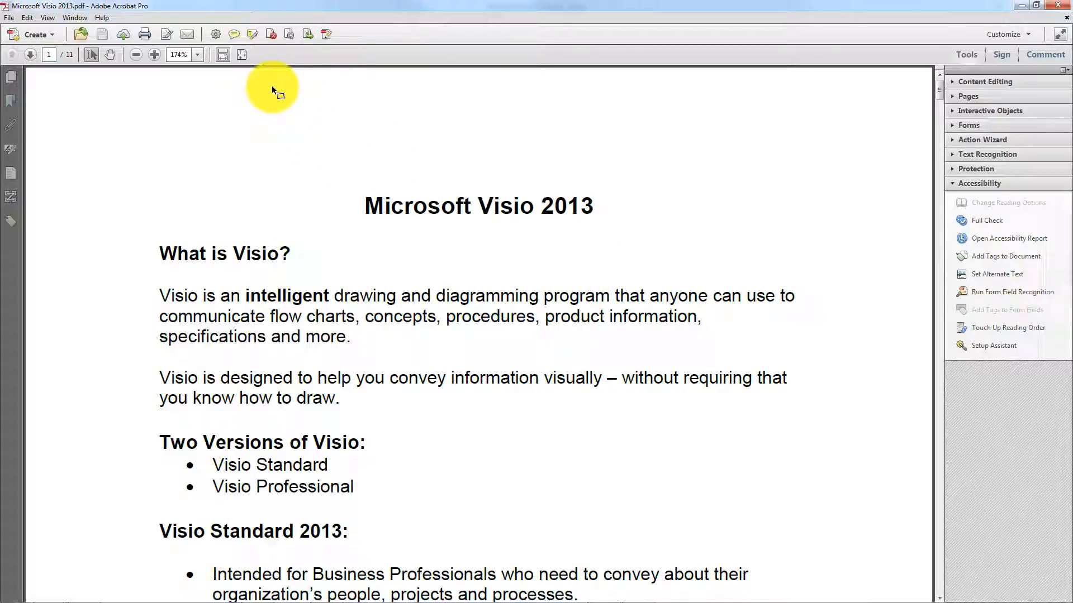
left_click(244, 54)
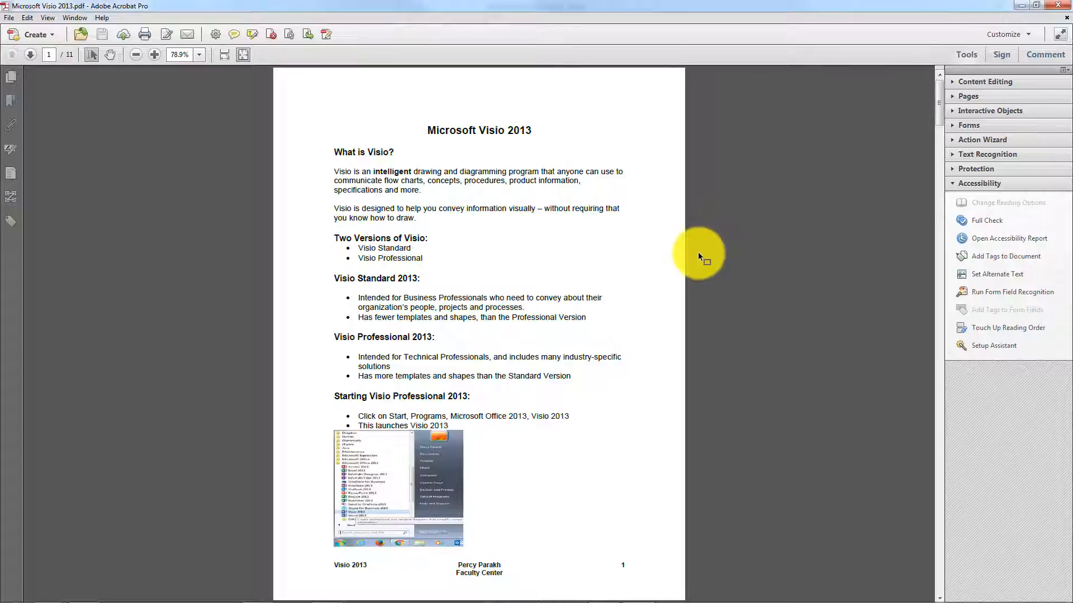
mouse_move(781, 186)
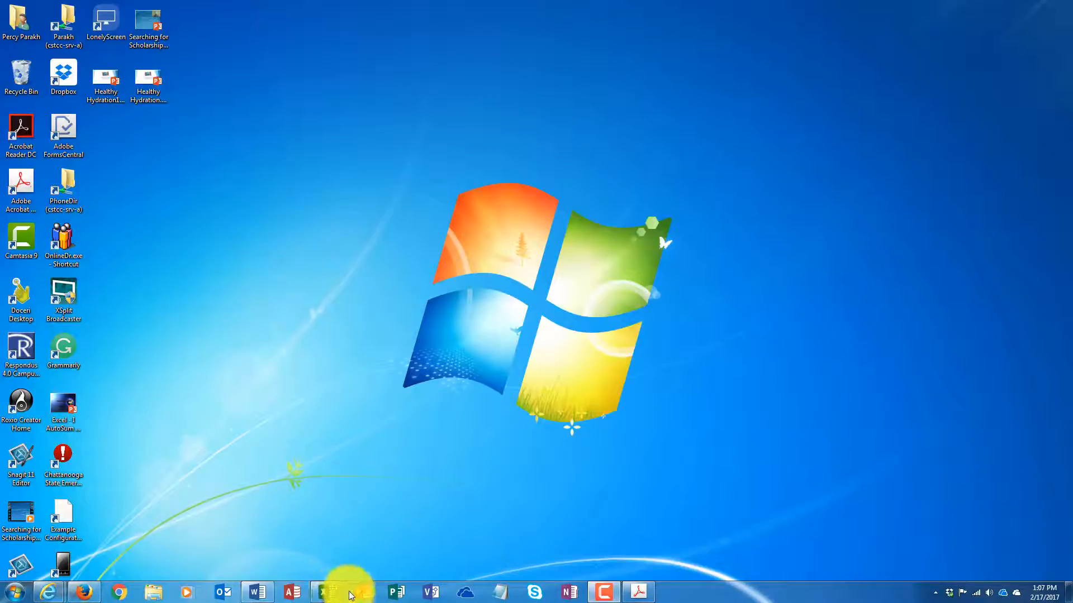
Step: Launch PowerPoint from the taskbar, opening the Camtasia Getting Started Guide
left_click(324, 591)
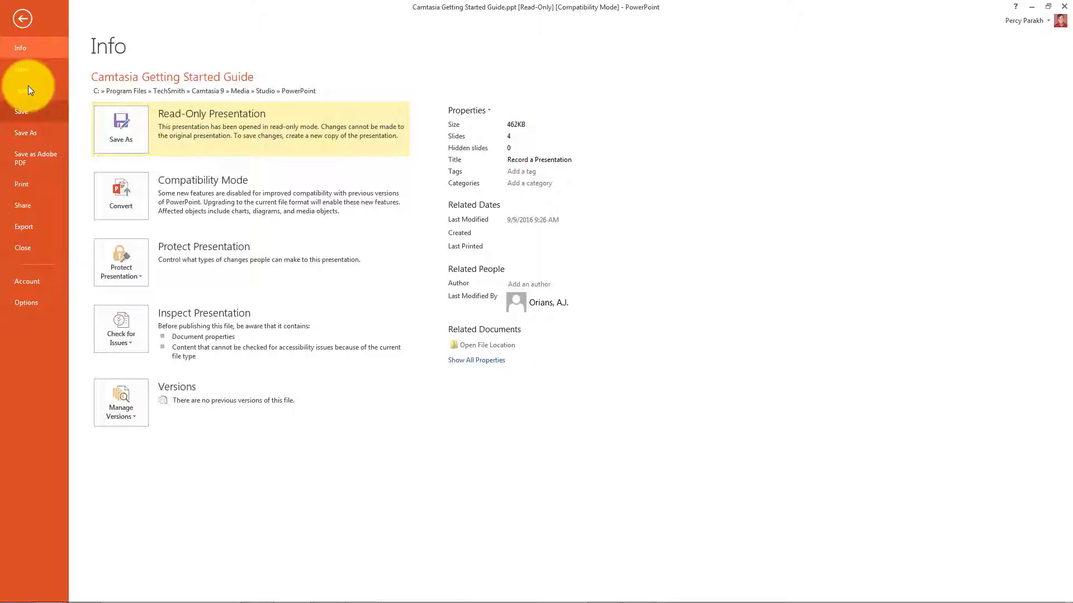
Step: Open Office 365.pptx from PowerPoint's Recent Presentations list
left_click(22, 90)
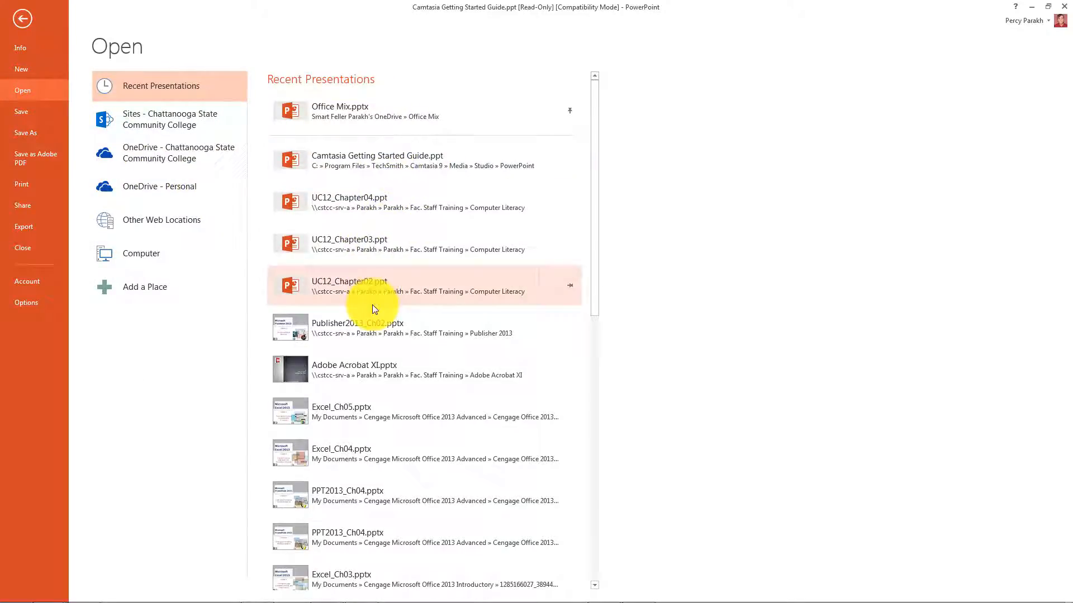
mouse_move(383, 451)
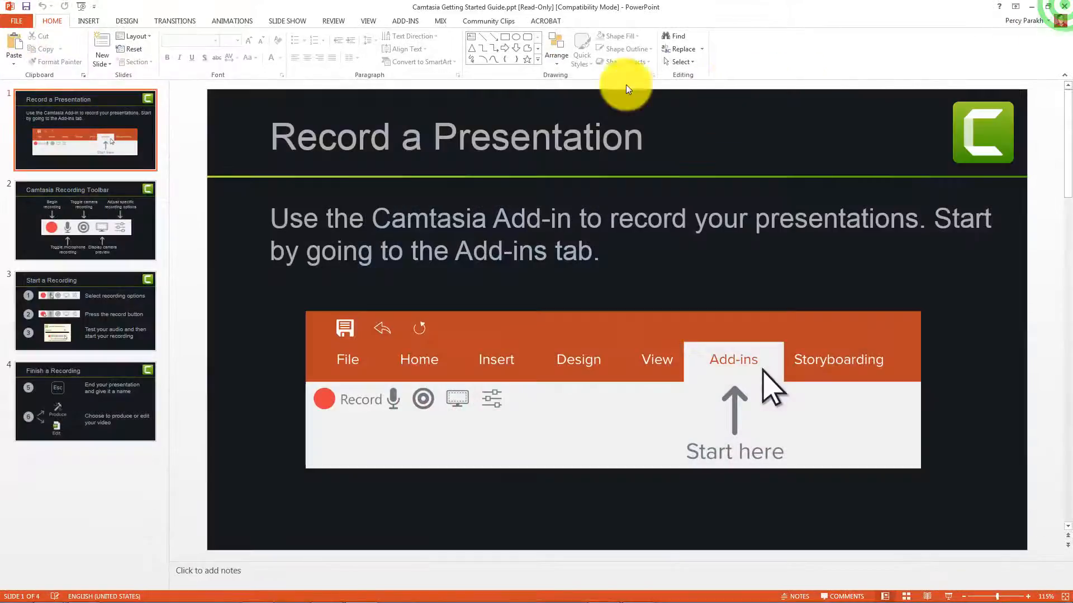
left_click(15, 21)
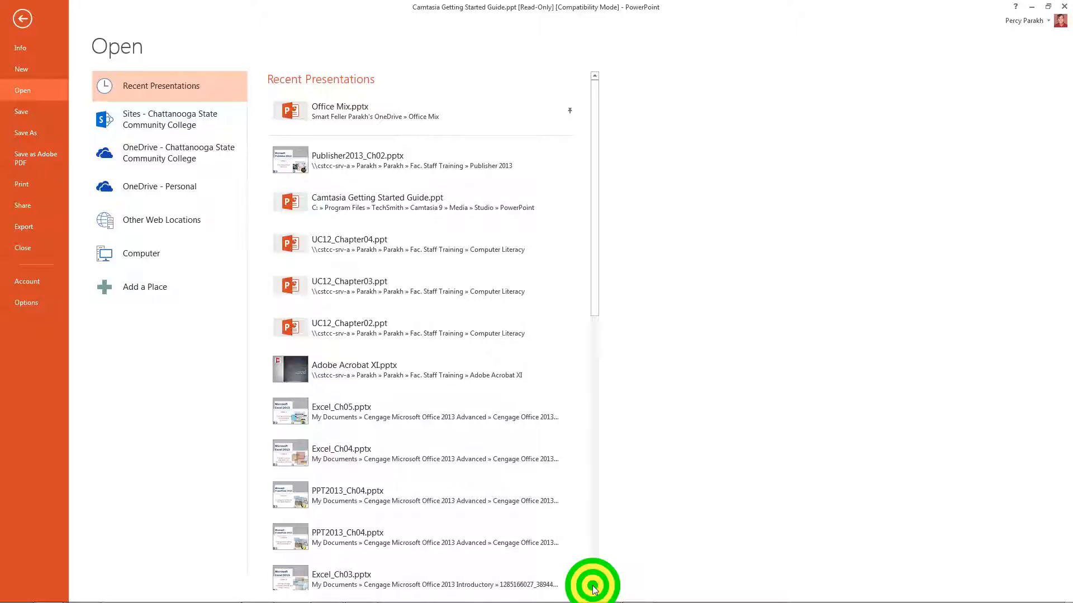
scroll("down", 3)
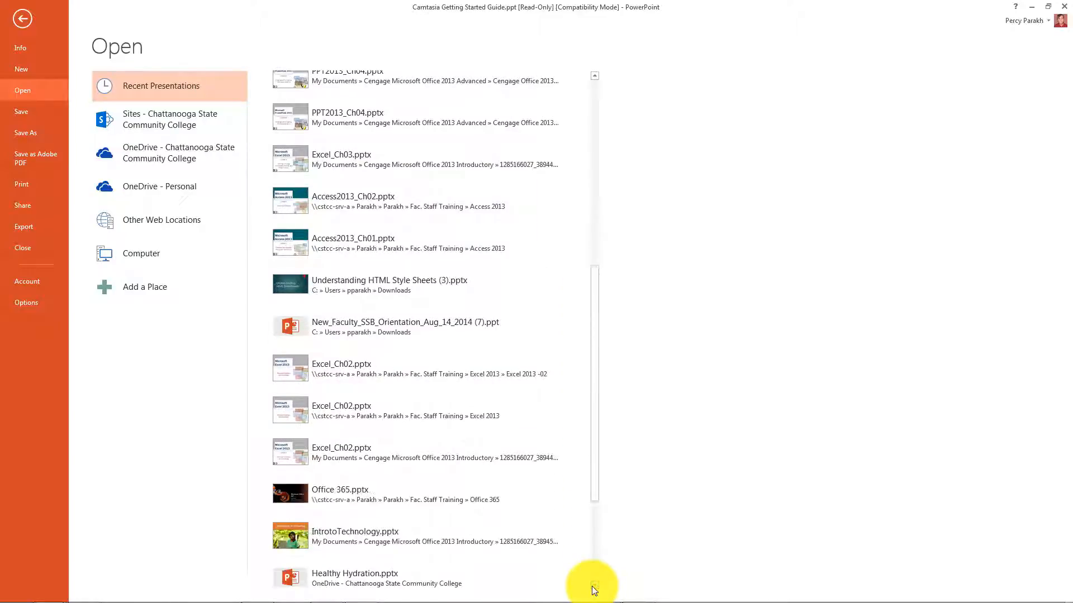
scroll("down", 3)
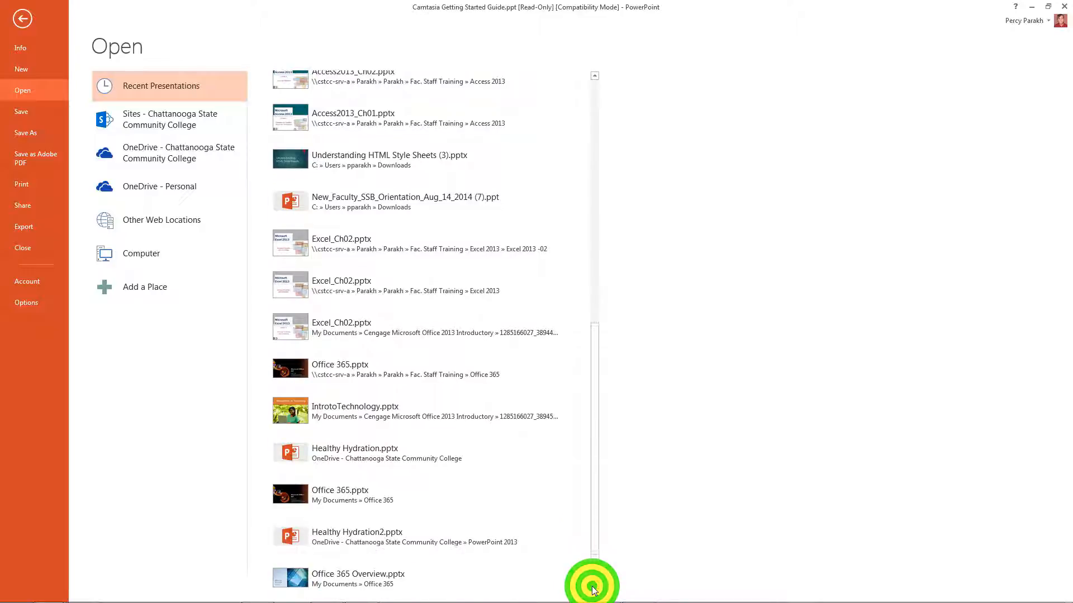
mouse_move(295, 369)
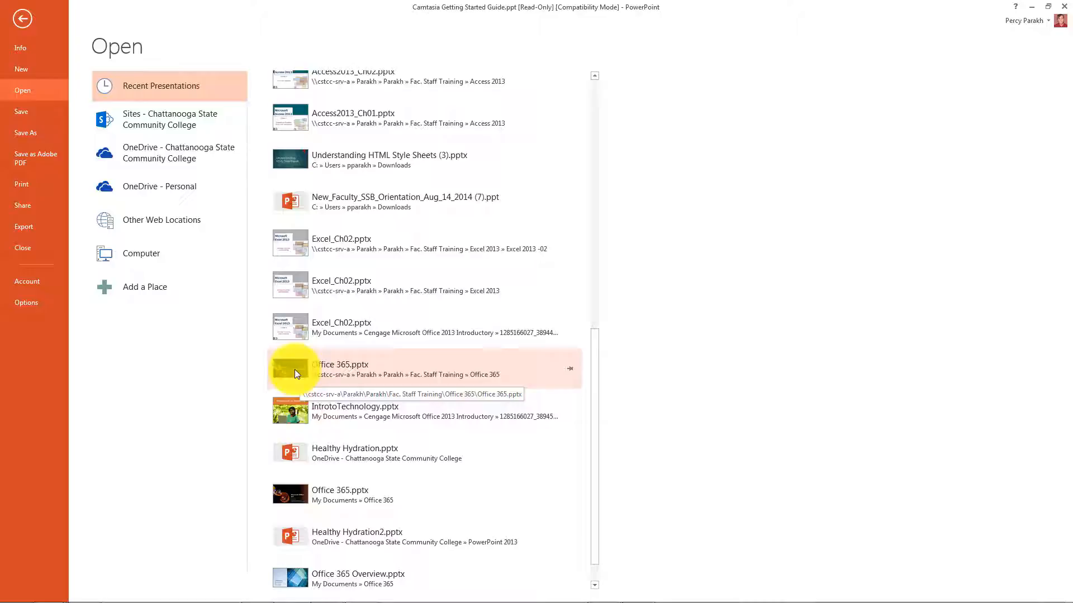
left_click(340, 365)
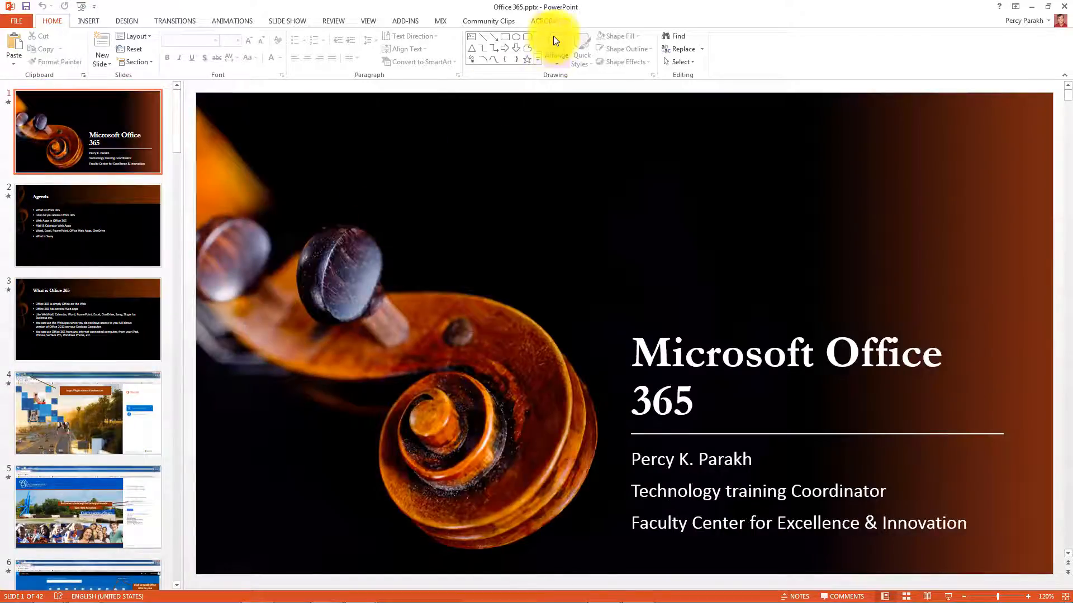
Step: Use the Acrobat tab's Create PDF to save the presentation as Office 365.pdf
left_click(543, 21)
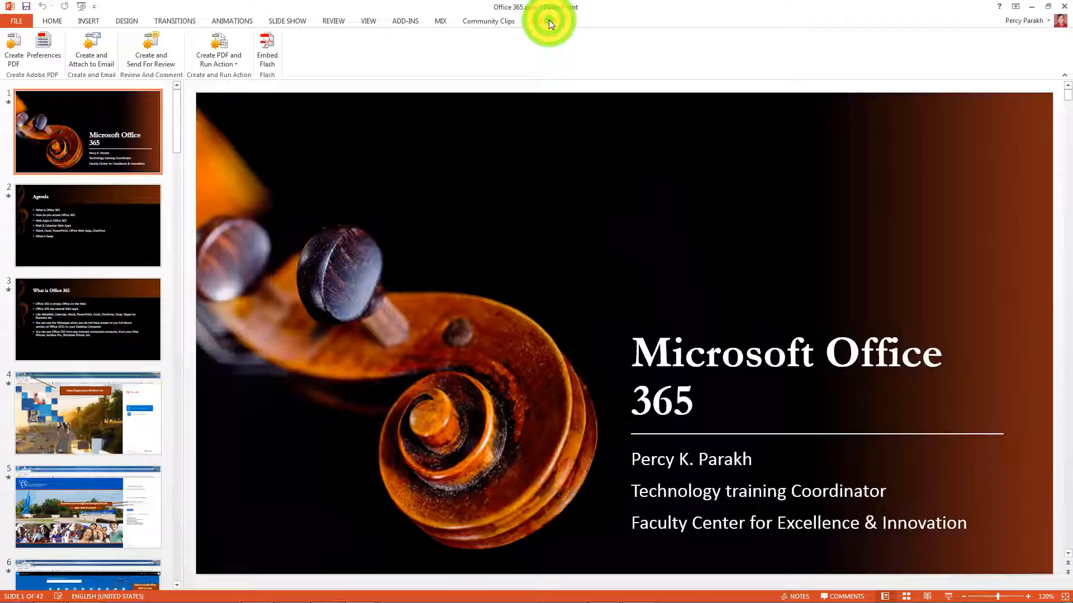
left_click(545, 20)
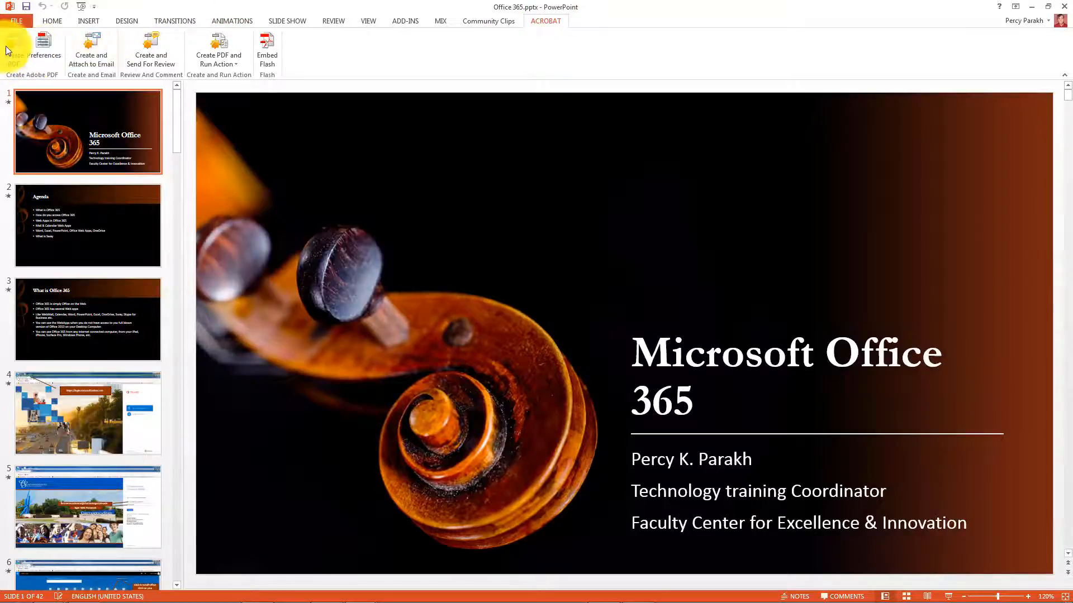
left_click(14, 52)
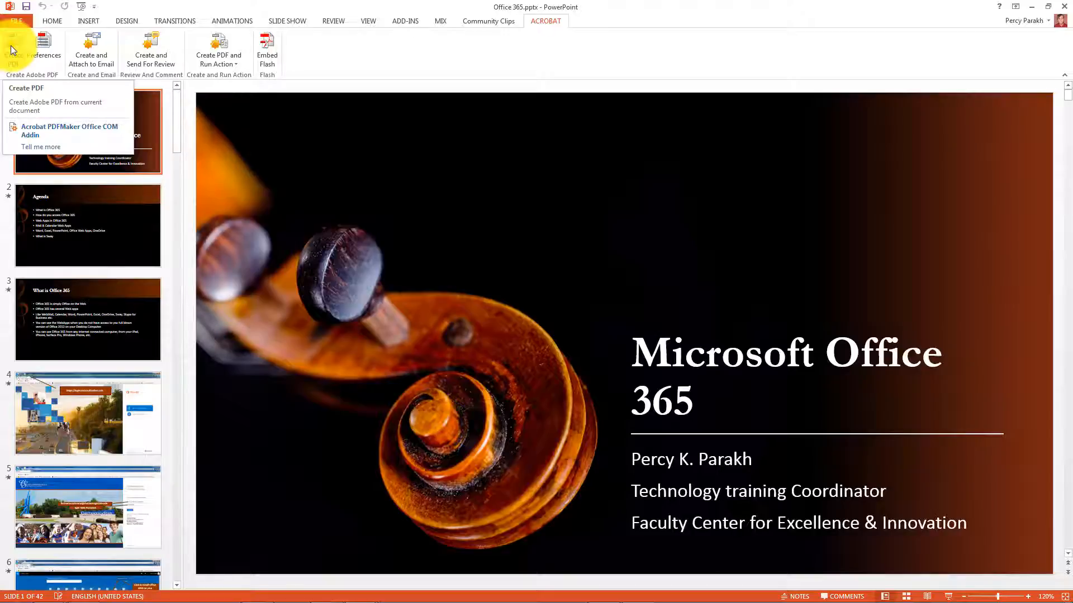
left_click(12, 49)
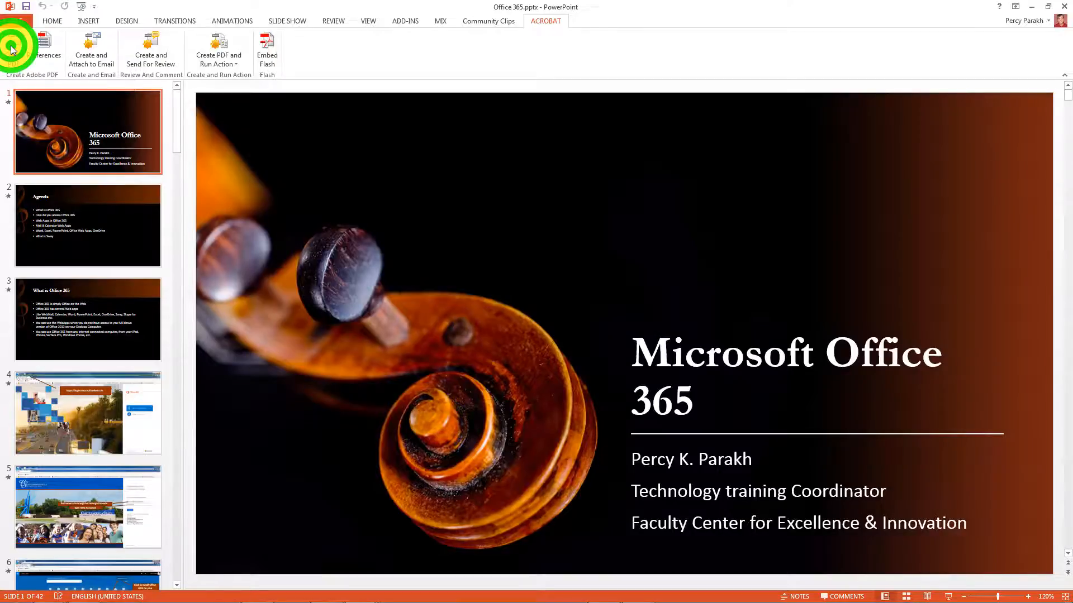
left_click(32, 51)
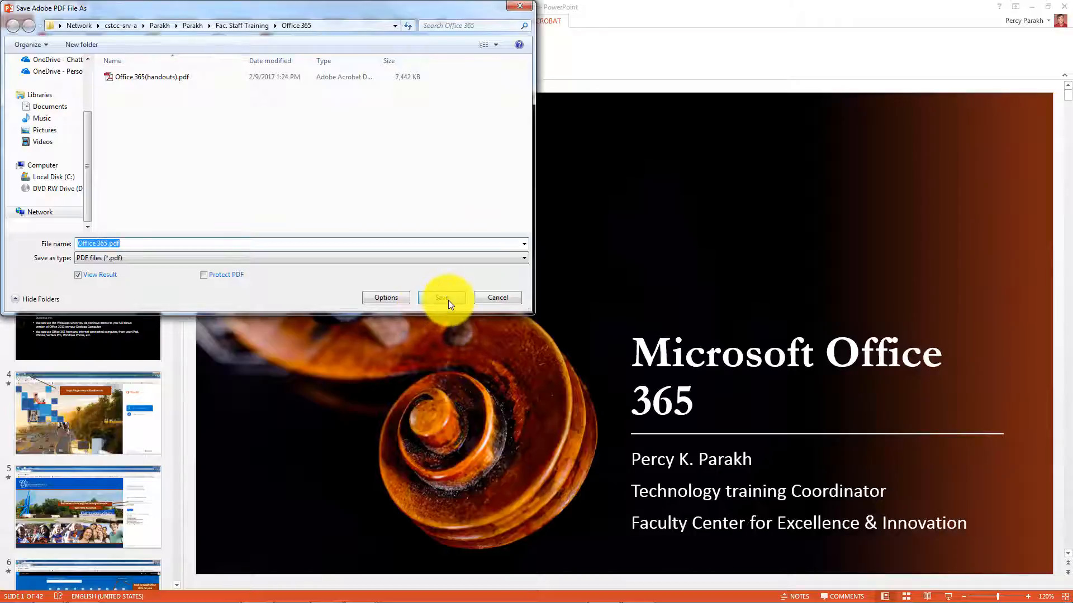
left_click(441, 297)
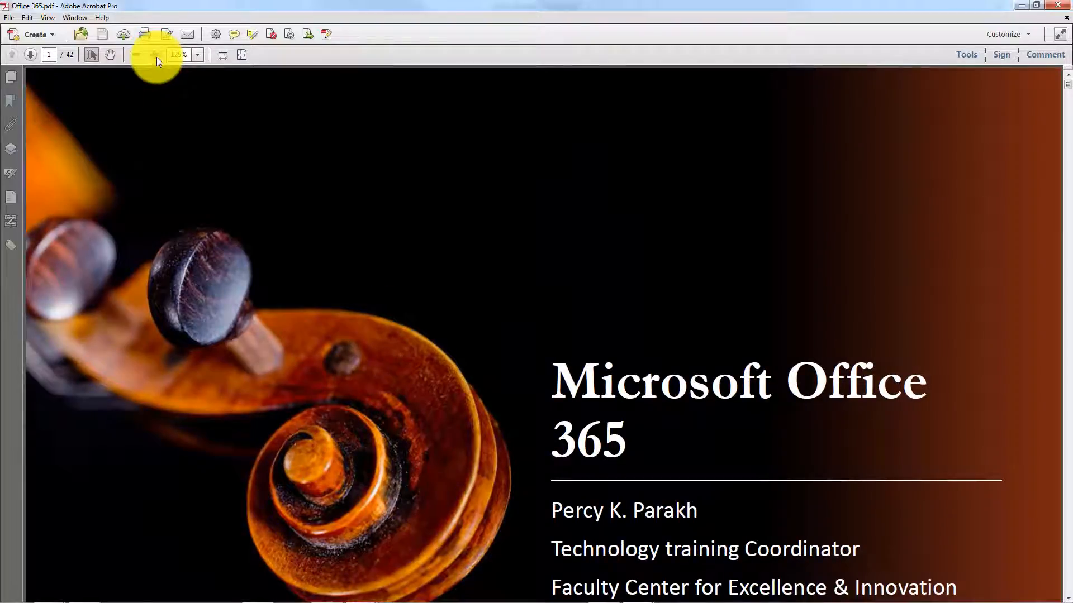
Step: Zoom in twice, return to 100%, then advance to page 9's Outlook calendar
left_click(155, 54)
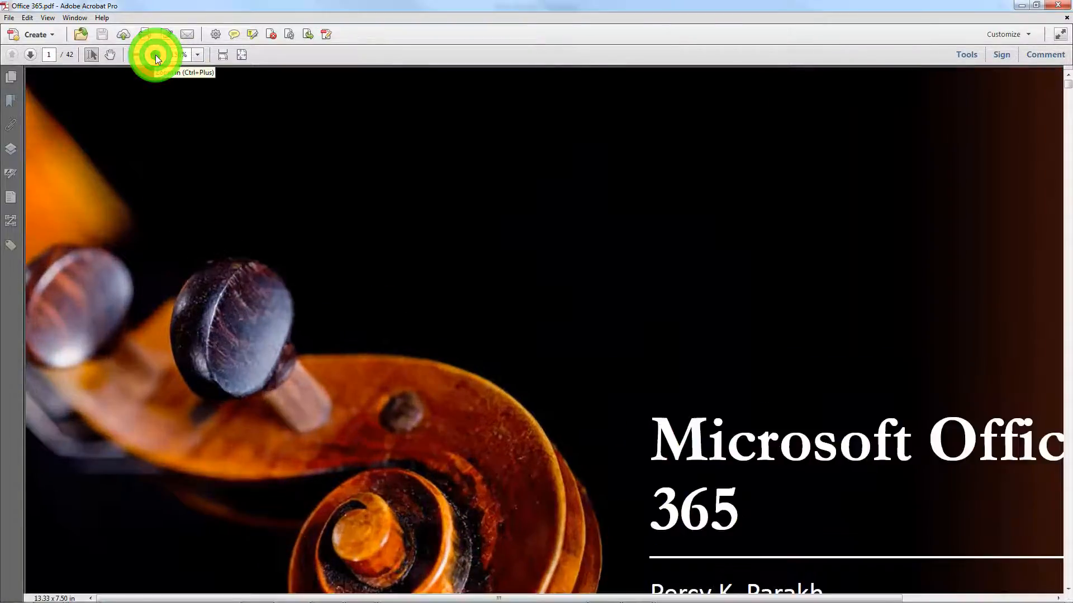
left_click(155, 54)
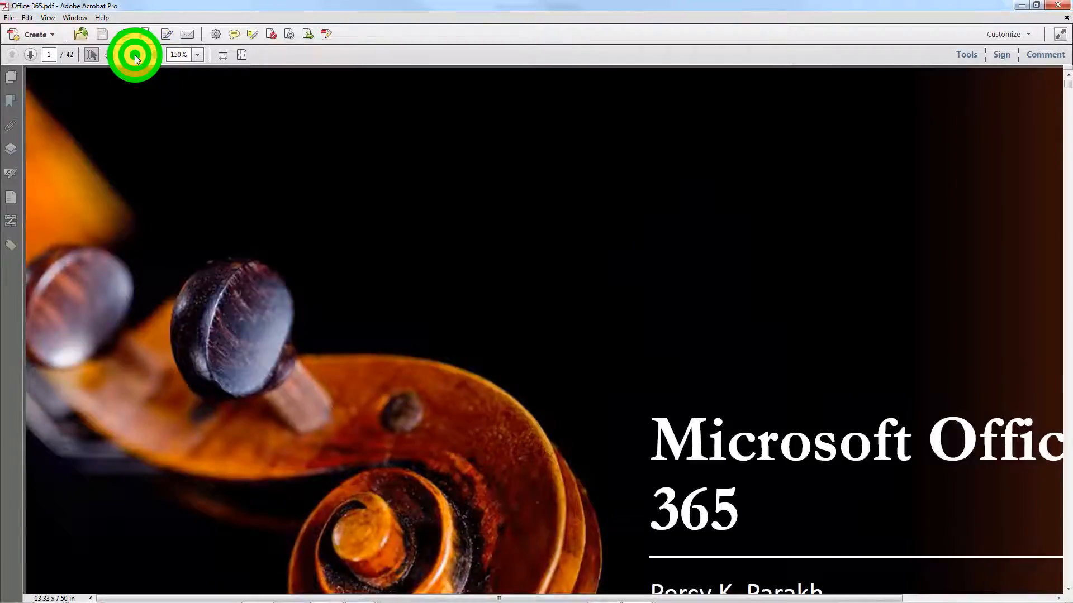
left_click(135, 55)
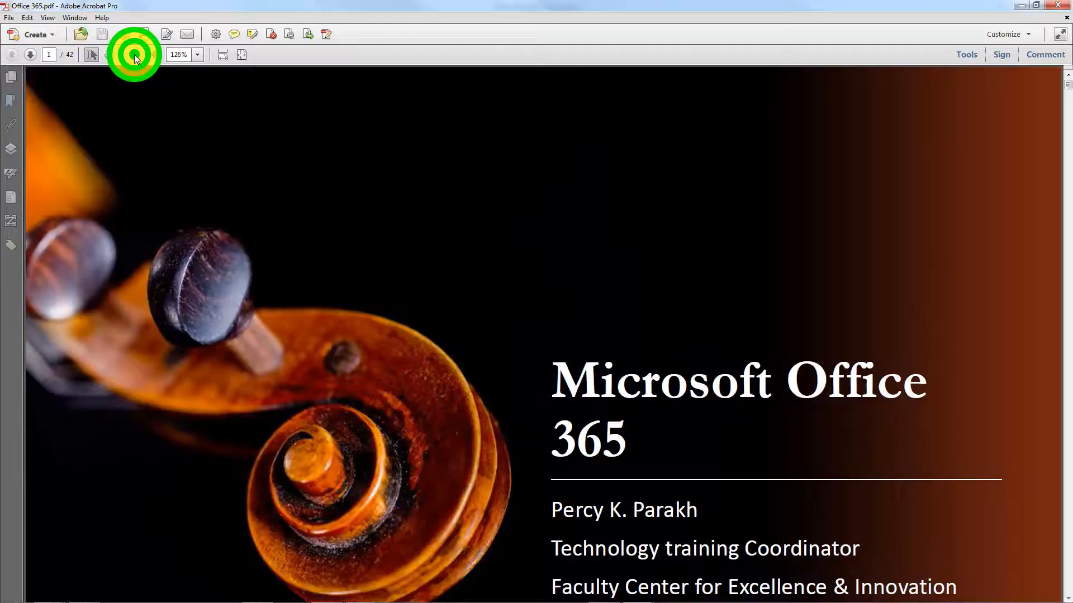
left_click(109, 55)
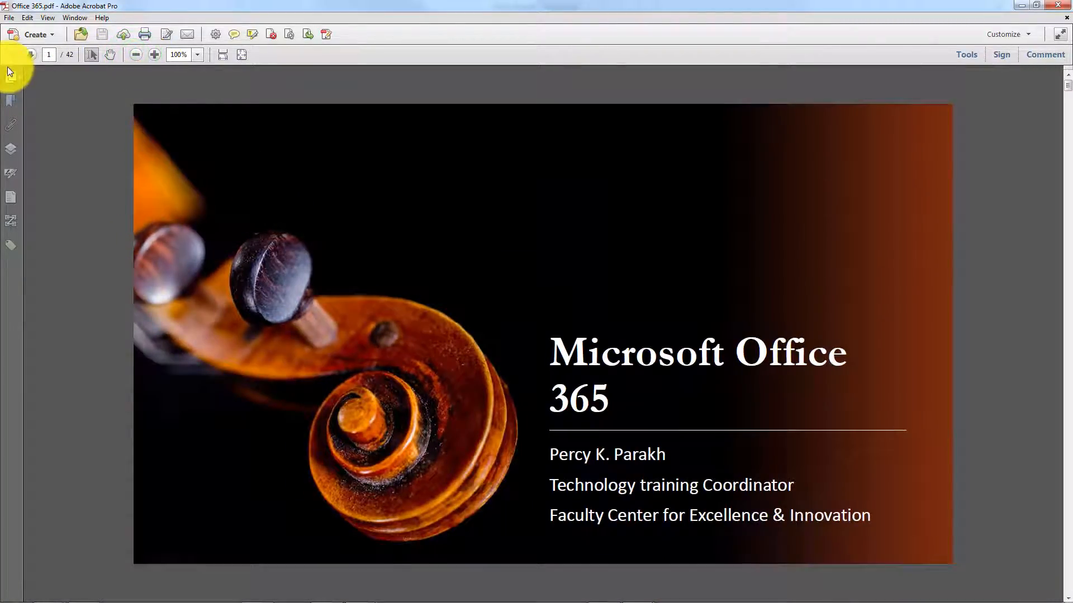
left_click(31, 55)
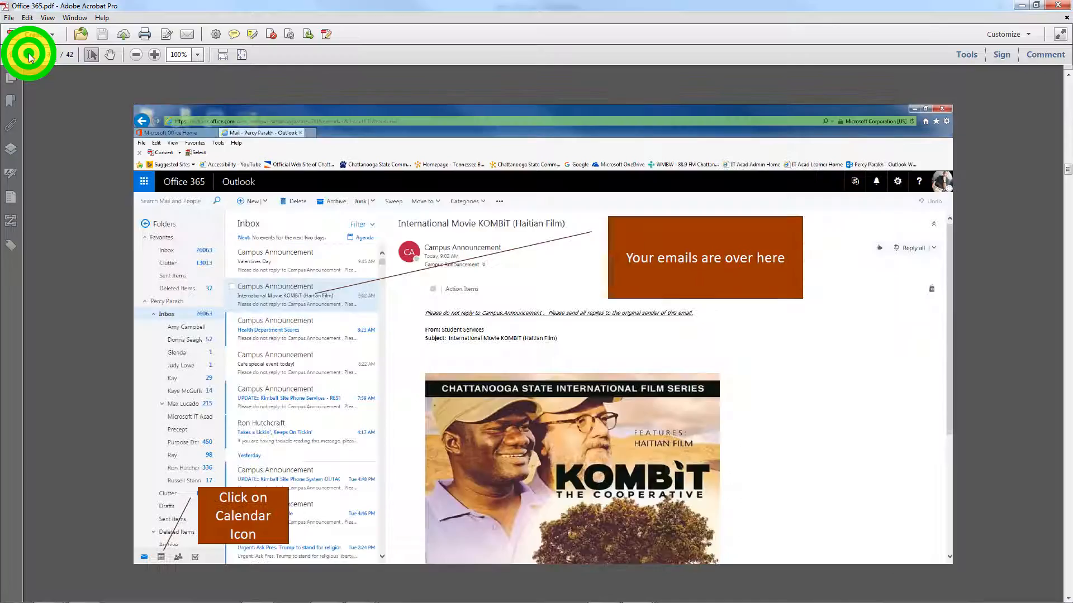
left_click(161, 557)
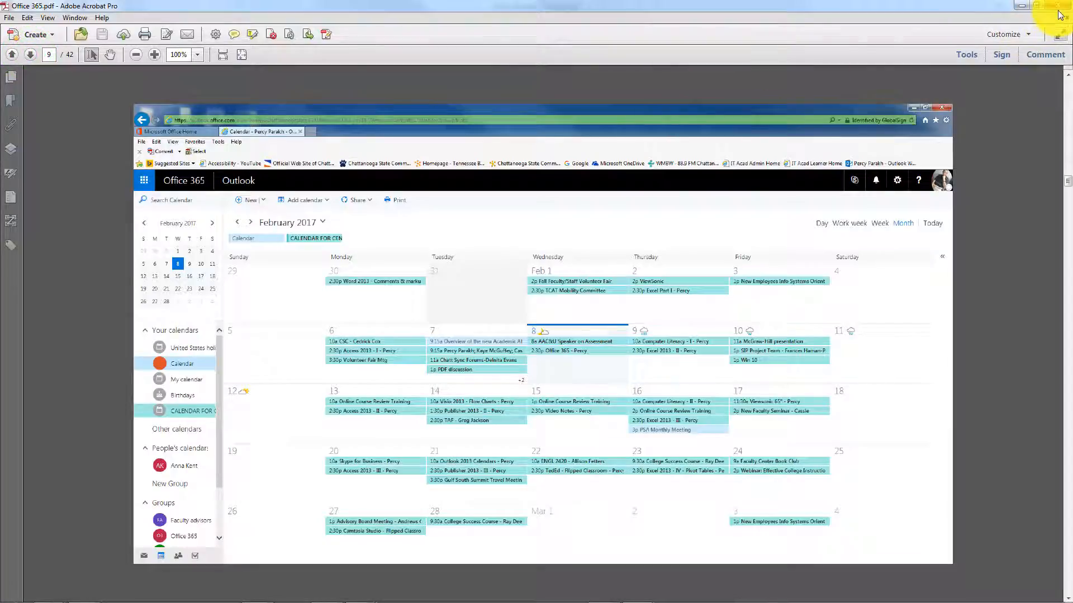